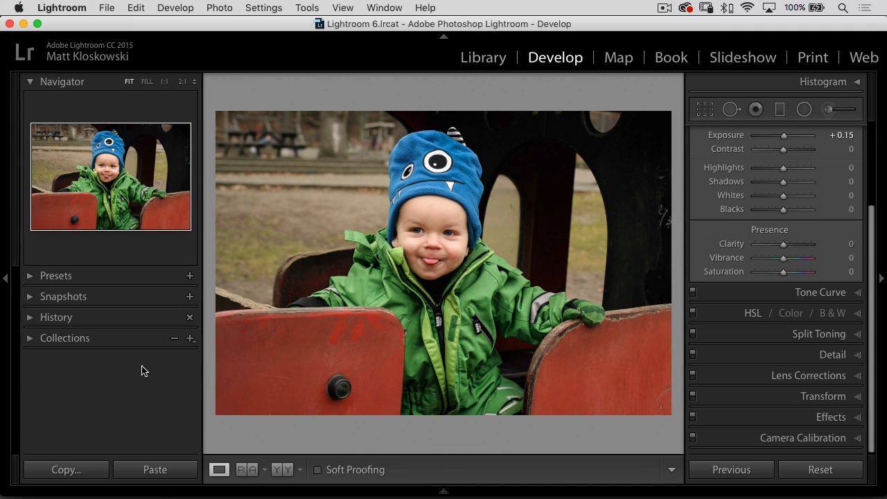
{"action": "mouse_move", "coordinate": [327, 258]}
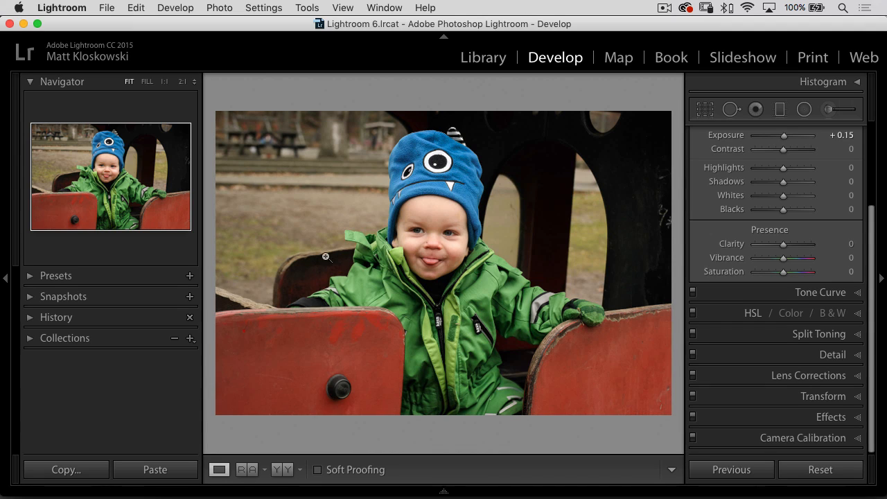
{"action": "mouse_move", "coordinate": [768, 263]}
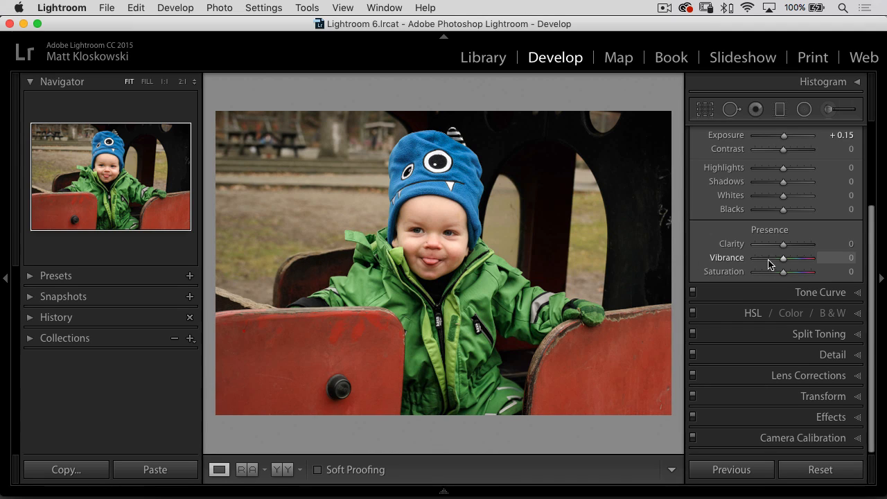
Step: Reset all Develop adjustments so the portrait returns to default with Exposure 0.00
{"action": "left_click", "coordinate": [820, 468]}
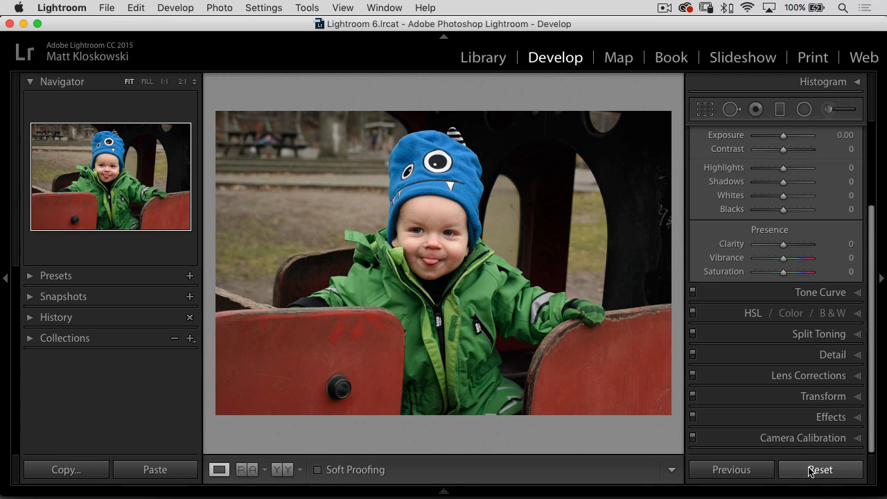
Step: Warm the white balance to Temp +12 after trying +15
{"action": "left_click", "coordinate": [834, 130]}
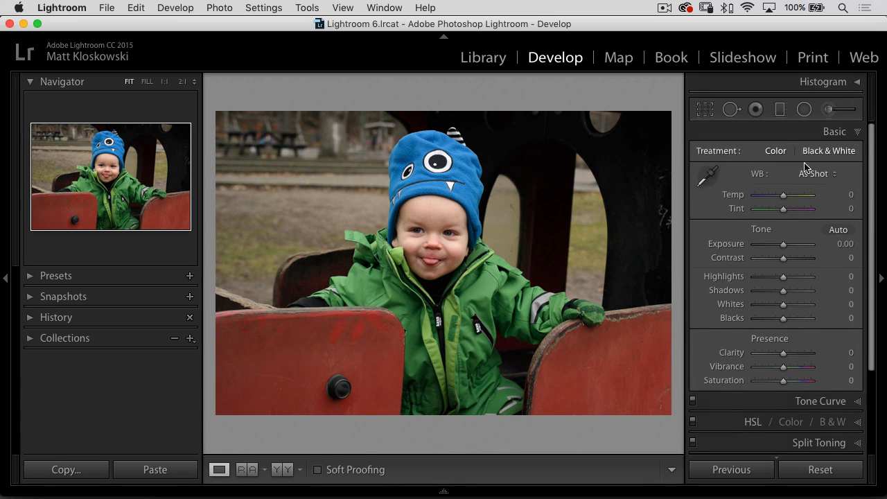
{"action": "mouse_move", "coordinate": [747, 223]}
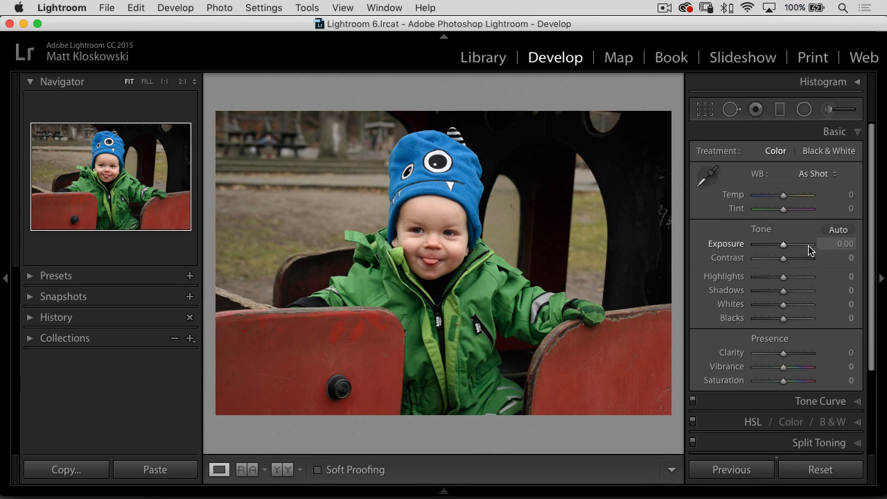
{"action": "left_click_drag", "start_coordinate": [784, 194], "coordinate": [790, 194]}
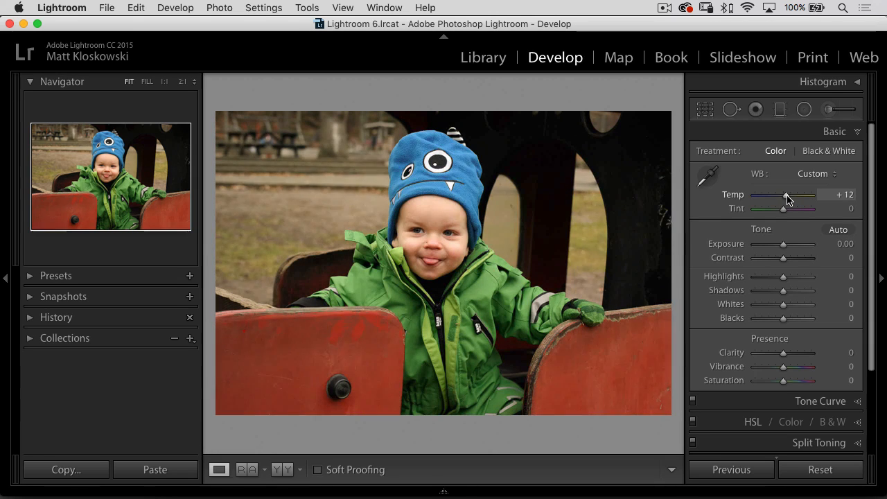
{"action": "left_click_drag", "start_coordinate": [790, 198], "coordinate": [784, 198]}
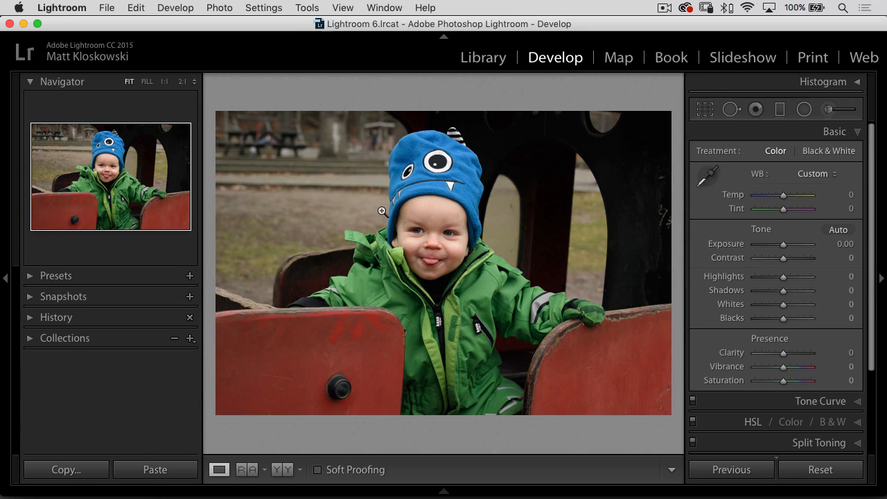
{"action": "left_click_drag", "start_coordinate": [784, 196], "coordinate": [797, 197]}
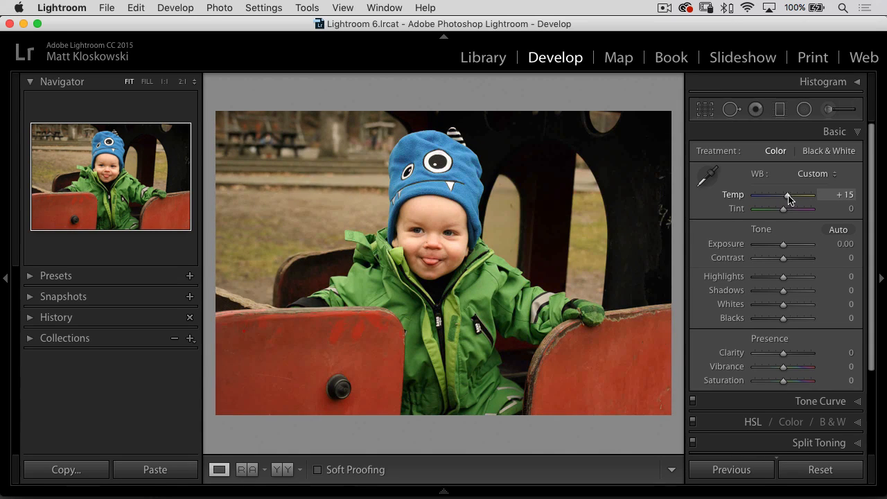
{"action": "left_click_drag", "start_coordinate": [789, 197], "coordinate": [784, 197]}
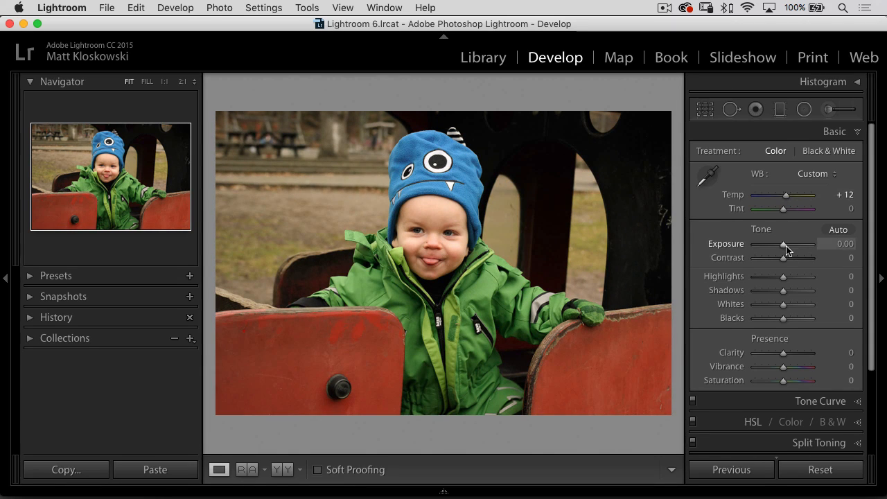
Step: Brighten the tones: Exposure +0.30, Shadows +55, Whites +8, Blacks -3
{"action": "left_click_drag", "start_coordinate": [787, 244], "coordinate": [789, 244]}
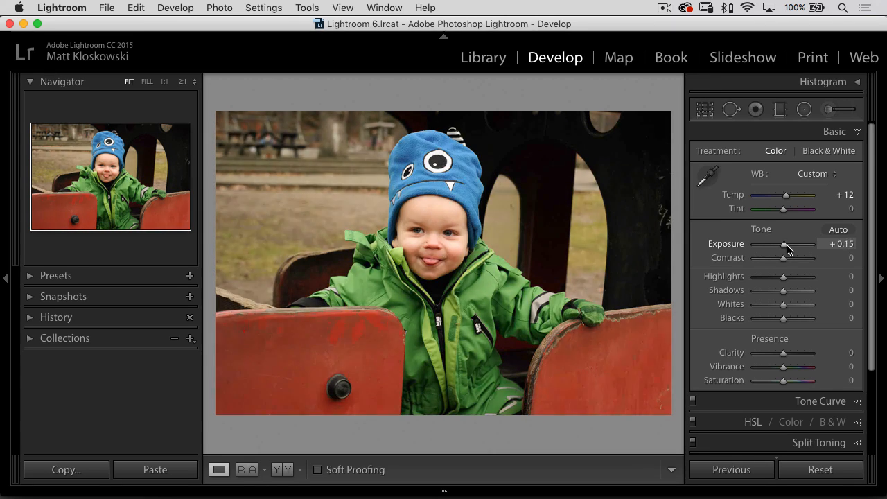
{"action": "left_click_drag", "start_coordinate": [783, 289], "coordinate": [800, 290]}
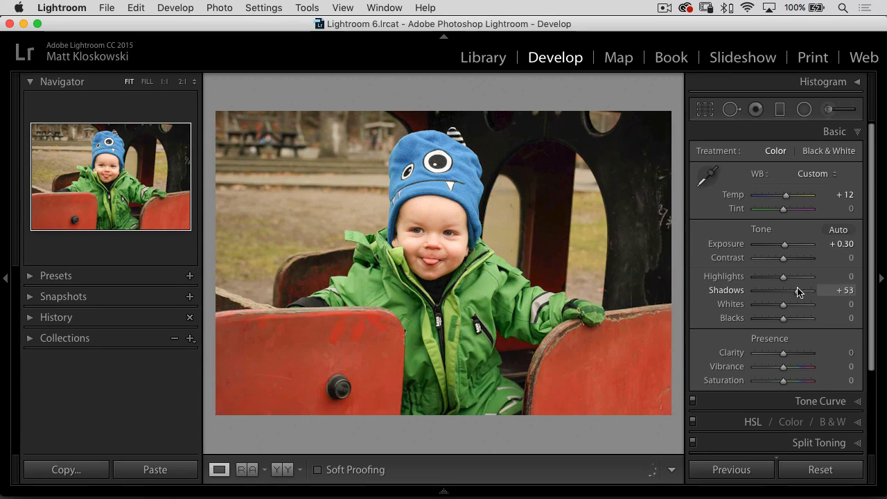
{"action": "left_click_drag", "start_coordinate": [797, 289], "coordinate": [802, 289]}
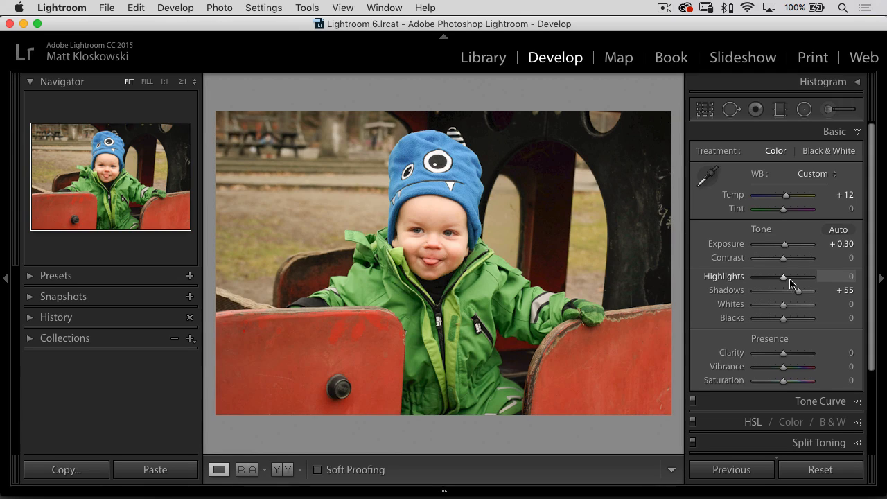
{"action": "mouse_move", "coordinate": [781, 278]}
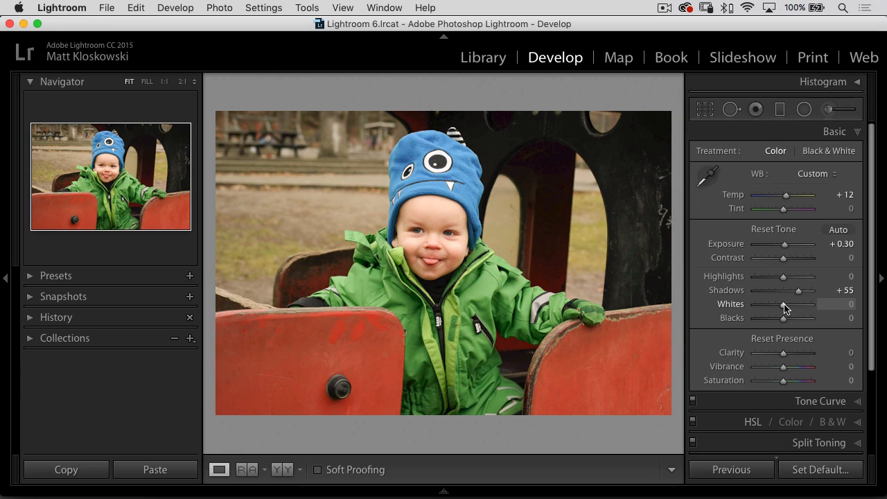
{"action": "left_click_drag", "start_coordinate": [783, 305], "coordinate": [787, 304]}
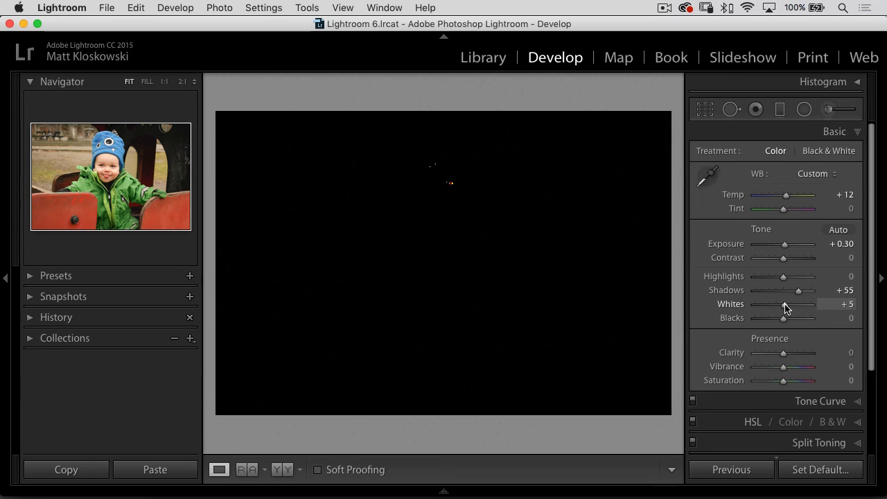
{"action": "left_click_drag", "start_coordinate": [784, 304], "coordinate": [789, 303]}
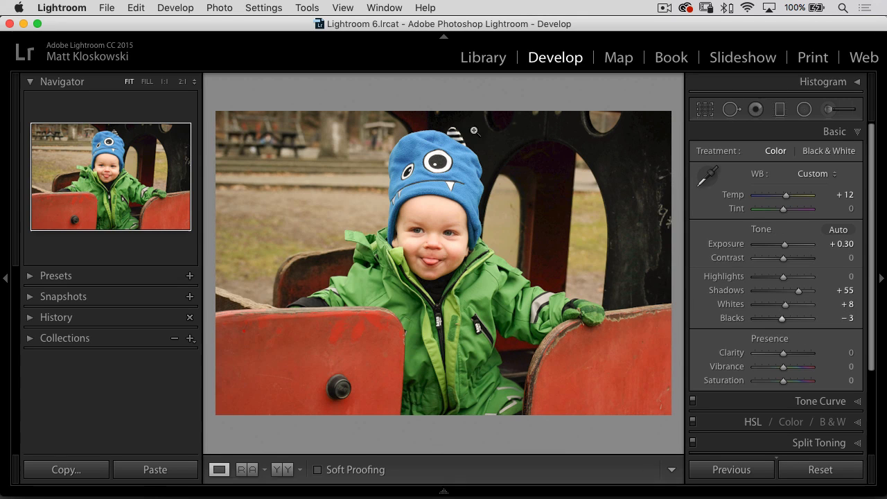
{"action": "mouse_move", "coordinate": [741, 250]}
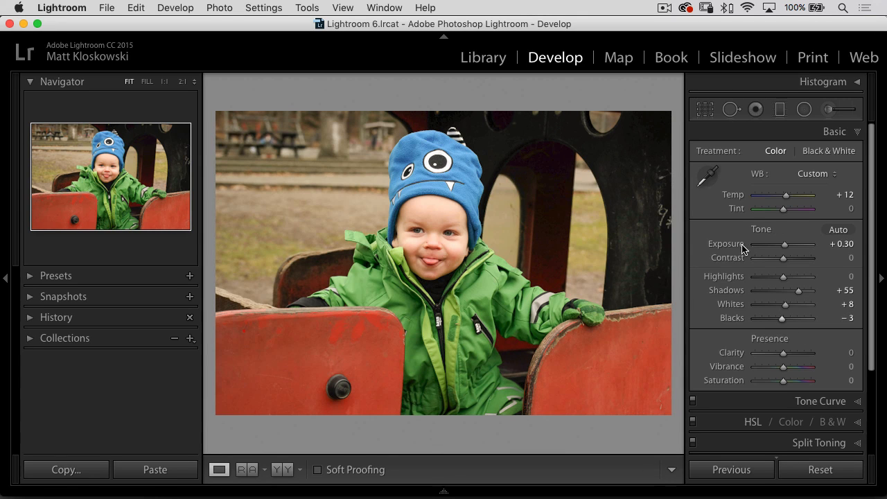
{"action": "mouse_move", "coordinate": [874, 248]}
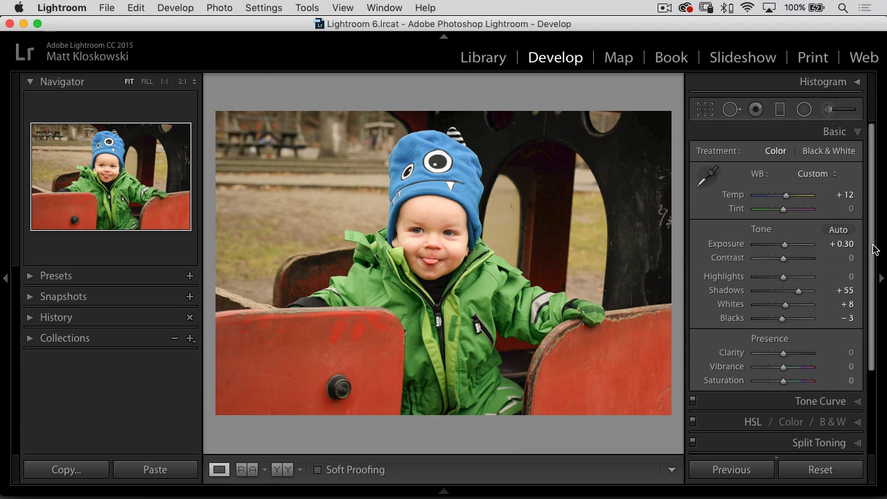
{"action": "scroll", "scroll_direction": "down", "scroll_amount": 3}
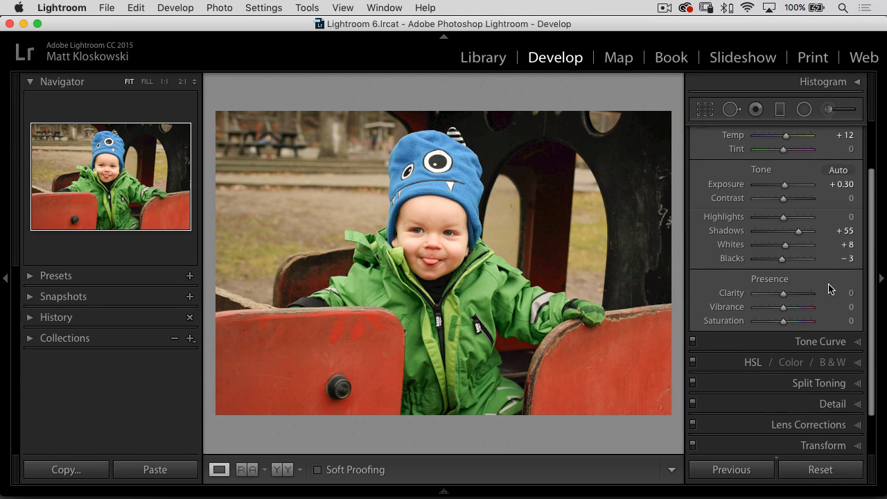
{"action": "mouse_move", "coordinate": [814, 287]}
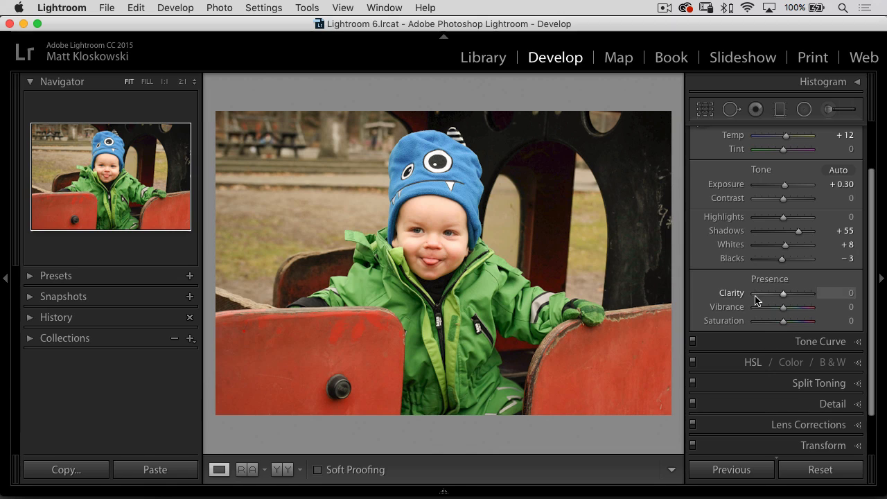
{"action": "mouse_move", "coordinate": [441, 249]}
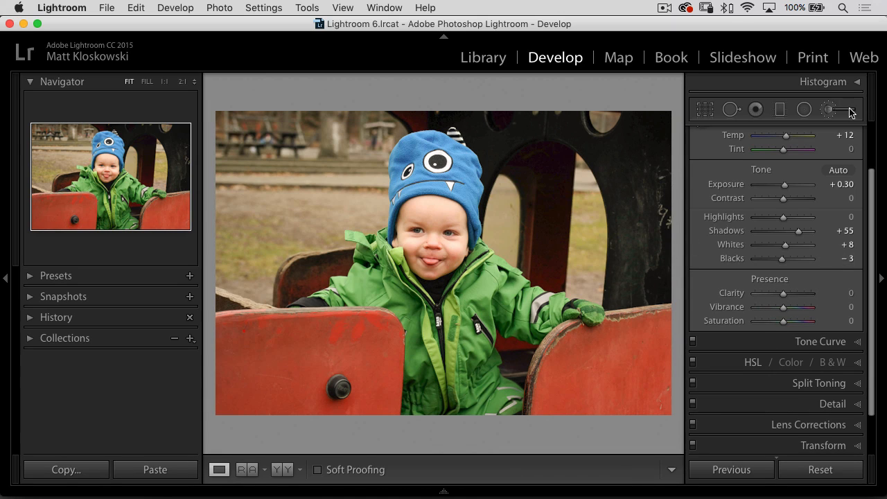
Step: Start an Adjustment Brush with Clarity +68 and paint it onto the portrait
{"action": "left_click", "coordinate": [838, 108]}
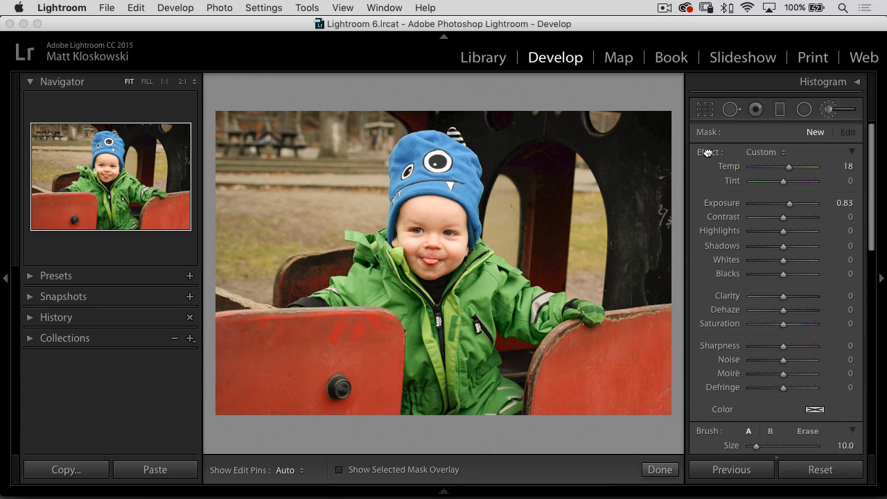
{"action": "left_click_drag", "start_coordinate": [782, 295], "coordinate": [803, 295]}
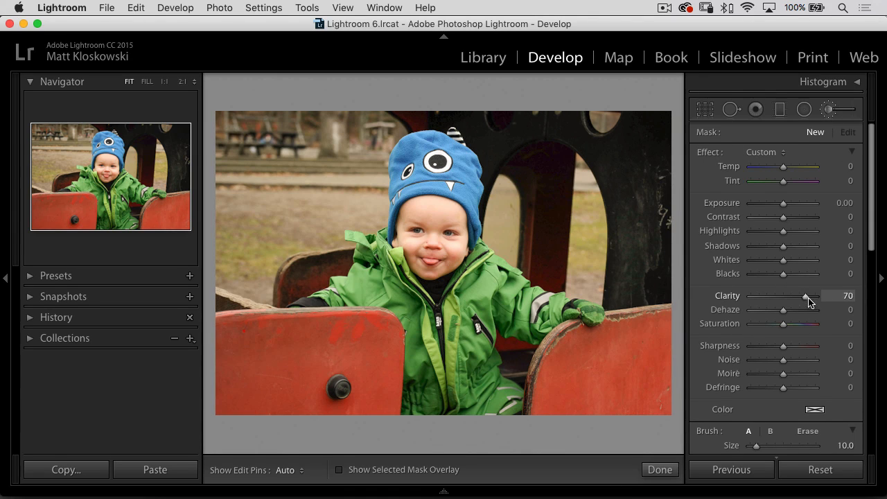
{"action": "left_click_drag", "start_coordinate": [811, 295], "coordinate": [805, 295]}
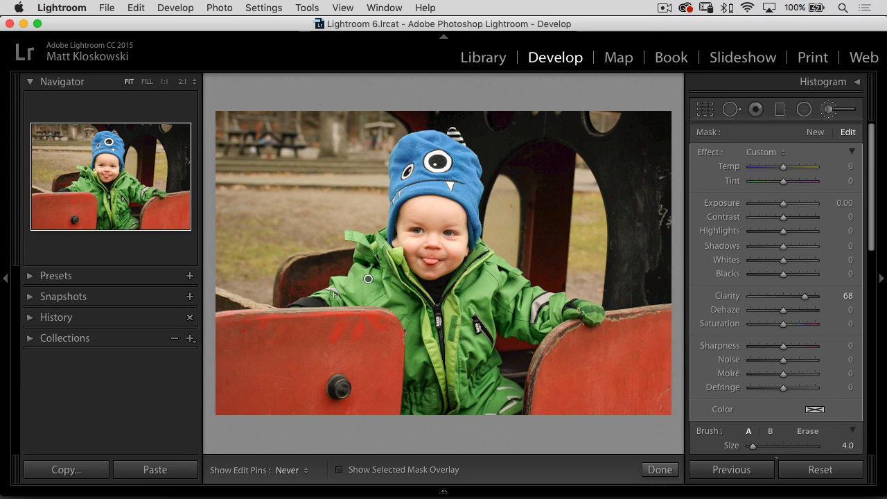
{"action": "mouse_move", "coordinate": [410, 291]}
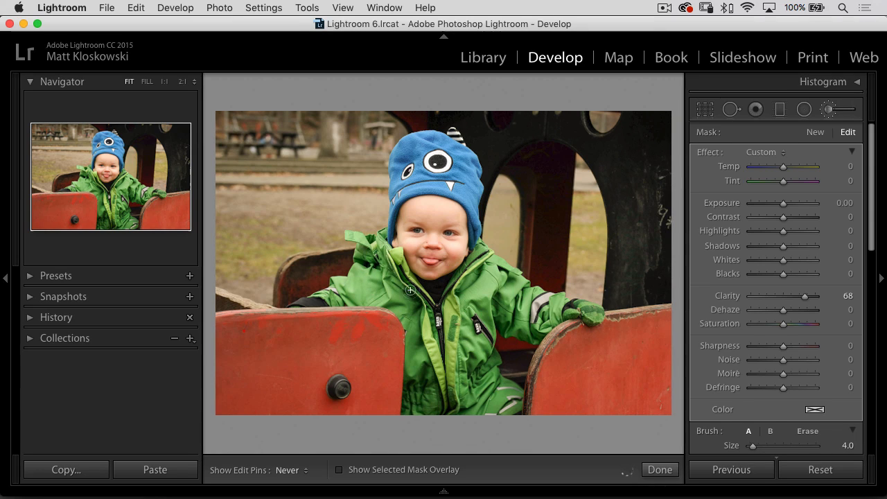
{"action": "mouse_move", "coordinate": [467, 390]}
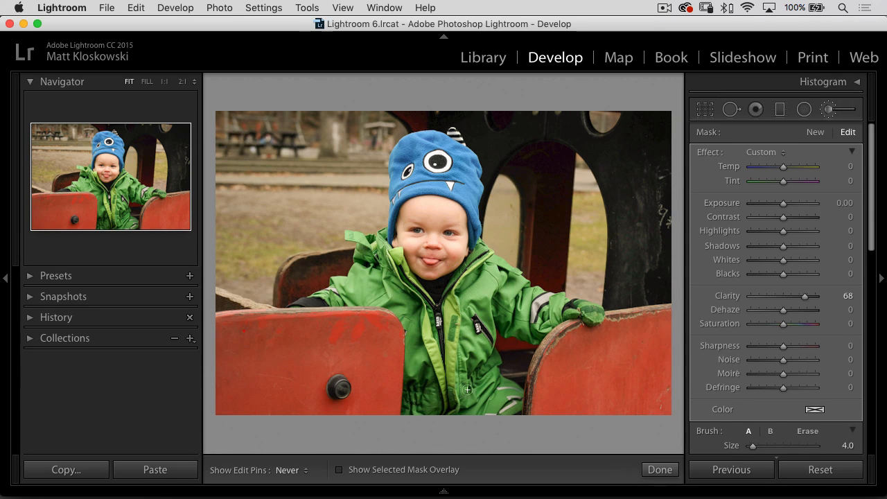
{"action": "mouse_move", "coordinate": [546, 313]}
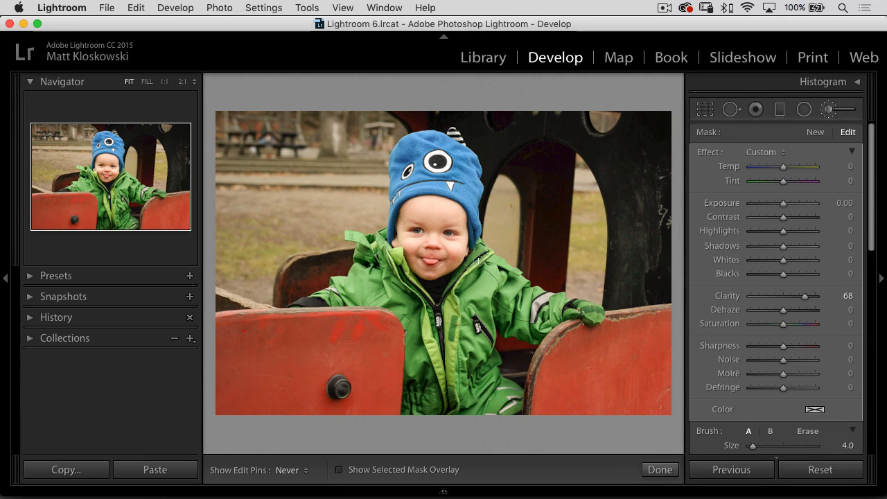
{"action": "mouse_move", "coordinate": [415, 299]}
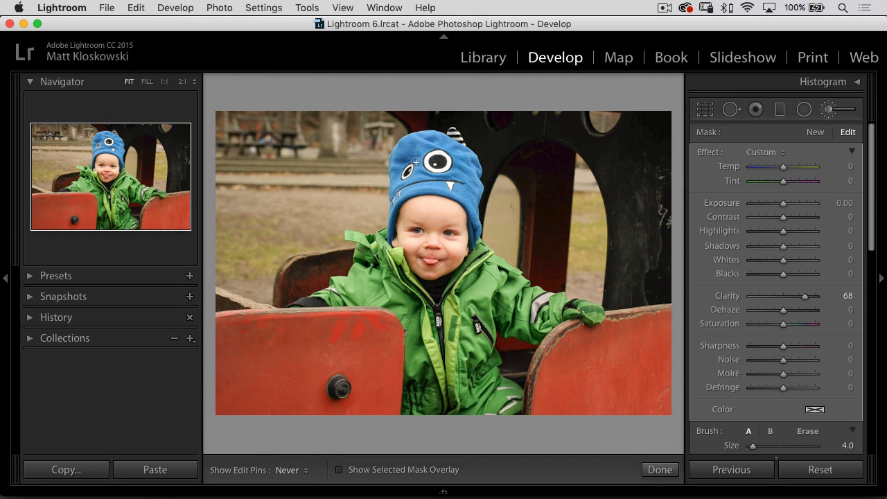
{"action": "left_click", "coordinate": [290, 470]}
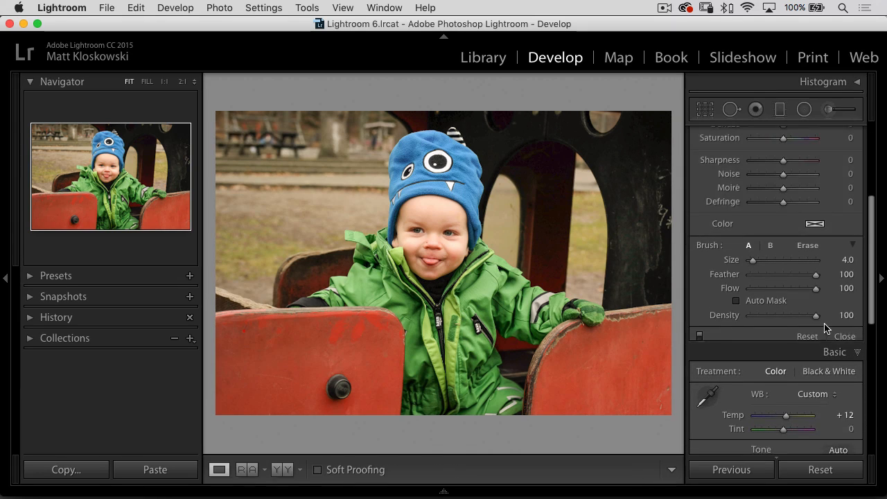
Step: Leave the brush and try heavy sharpening amounts (max, 105, 72) in the Detail panel
{"action": "left_click", "coordinate": [844, 336]}
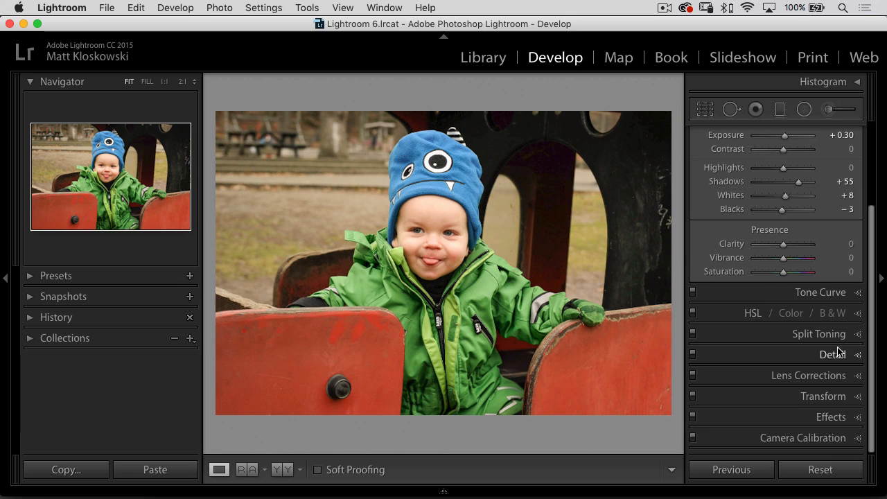
{"action": "left_click", "coordinate": [831, 354]}
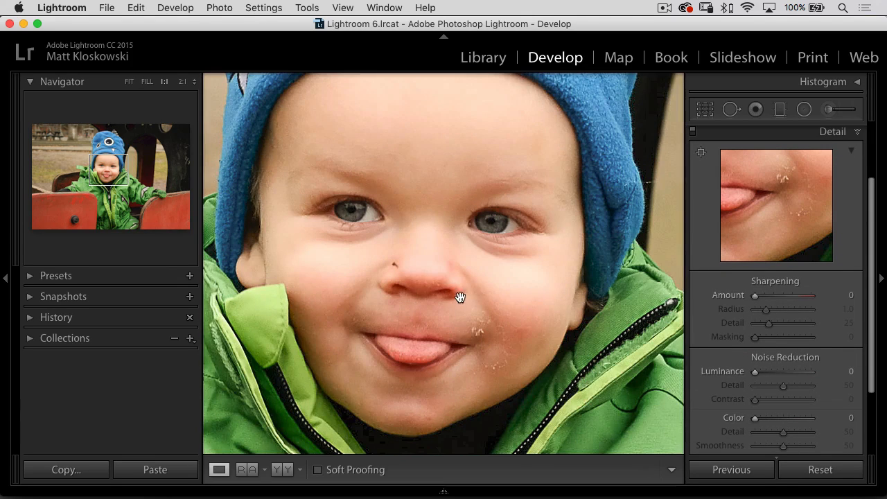
{"action": "mouse_move", "coordinate": [514, 322]}
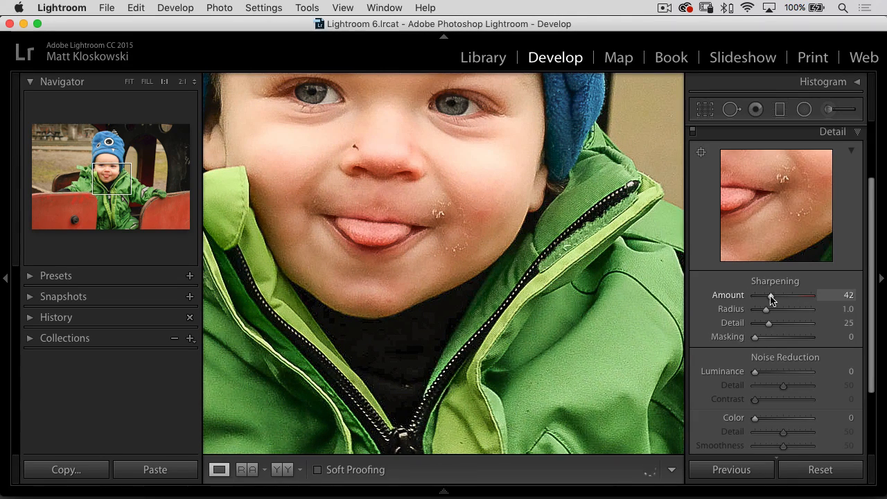
{"action": "left_click_drag", "start_coordinate": [784, 293], "coordinate": [829, 293]}
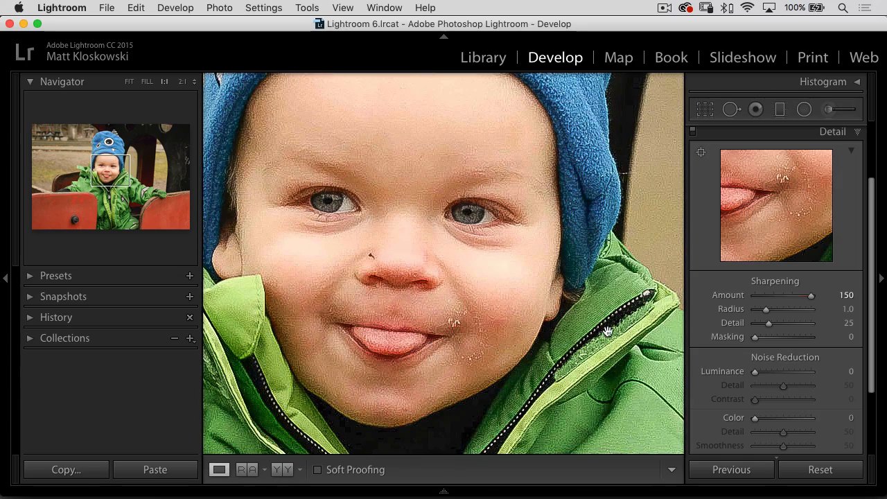
{"action": "mouse_move", "coordinate": [270, 144]}
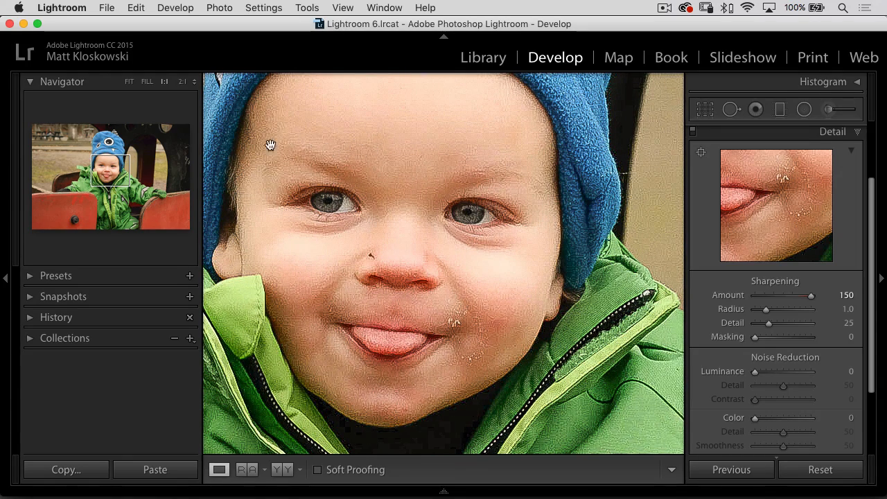
{"action": "left_click_drag", "start_coordinate": [817, 294], "coordinate": [776, 293]}
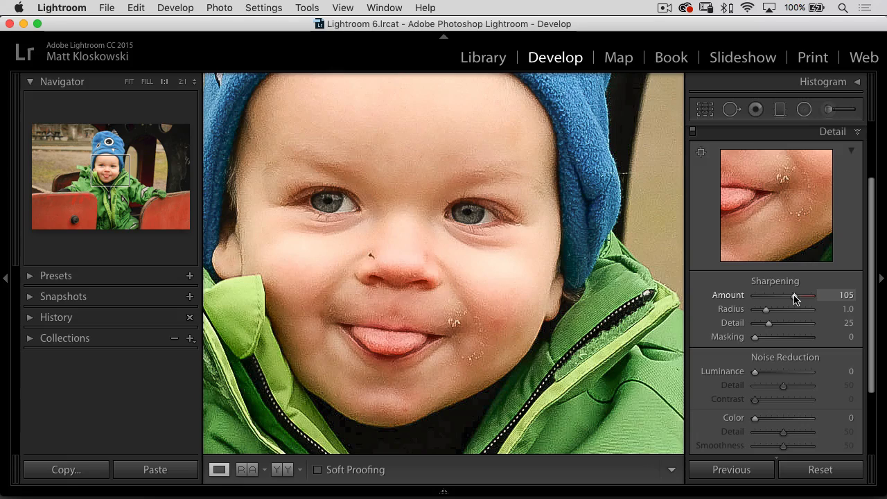
{"action": "left_click_drag", "start_coordinate": [801, 294], "coordinate": [783, 294]}
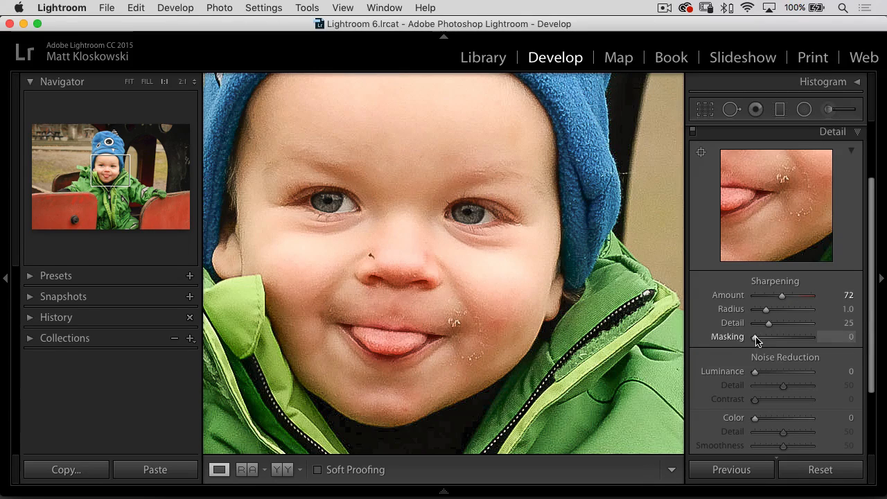
Step: Settle sharpening at Amount 24 with Masking 12 and return to the full-photo view
{"action": "left_click_drag", "start_coordinate": [754, 337], "coordinate": [768, 337]}
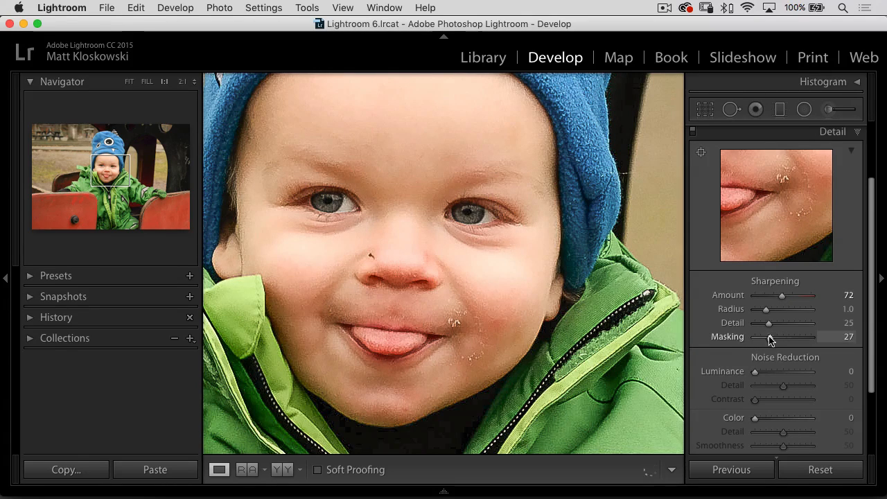
{"action": "left_click_drag", "start_coordinate": [781, 295], "coordinate": [762, 295]}
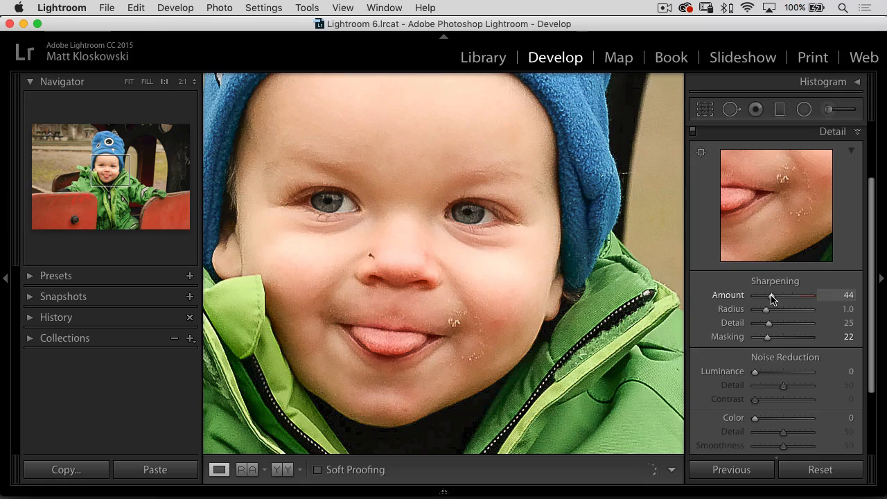
{"action": "left_click_drag", "start_coordinate": [797, 295], "coordinate": [783, 295]}
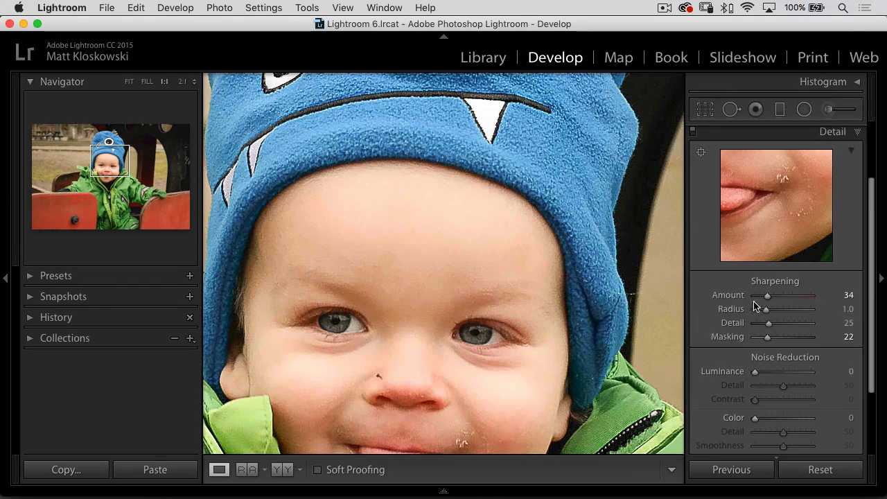
{"action": "left_click_drag", "start_coordinate": [792, 294], "coordinate": [779, 294]}
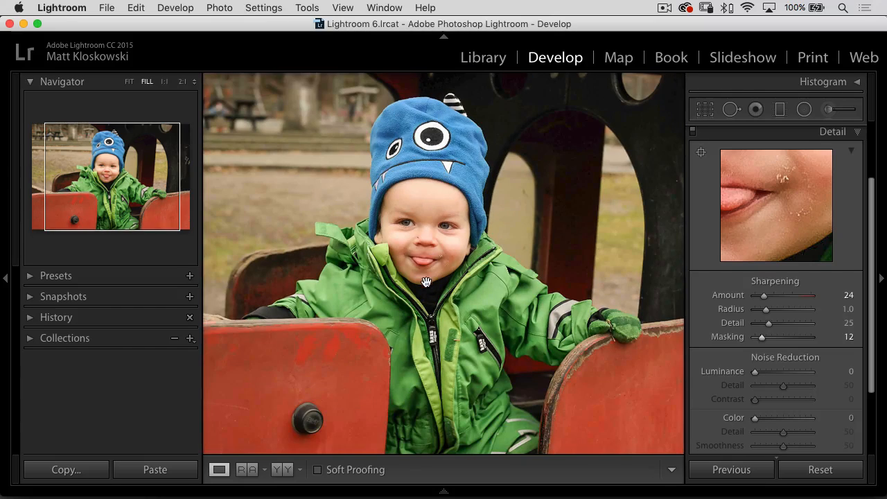
{"action": "left_click", "coordinate": [129, 81]}
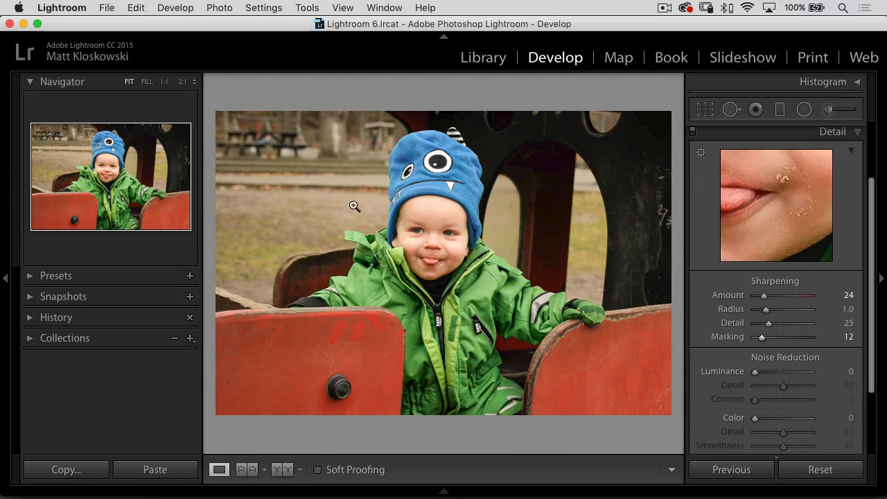
{"action": "mouse_move", "coordinate": [361, 225]}
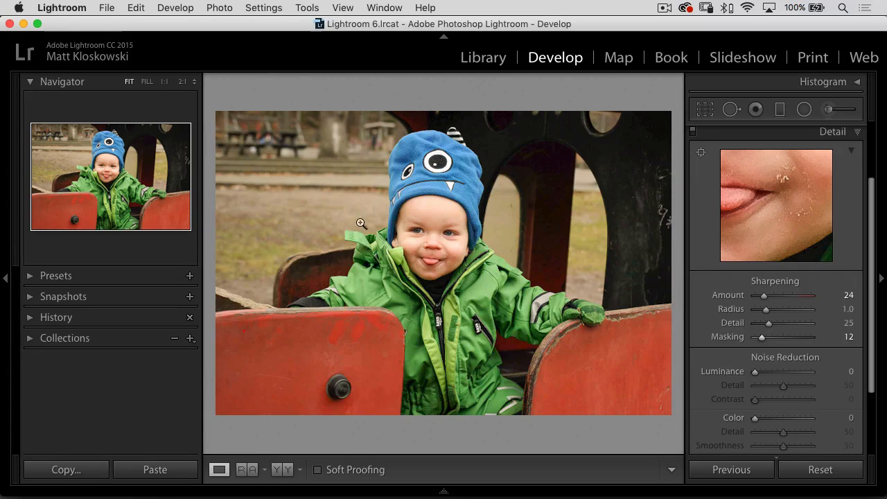
{"action": "mouse_move", "coordinate": [468, 230]}
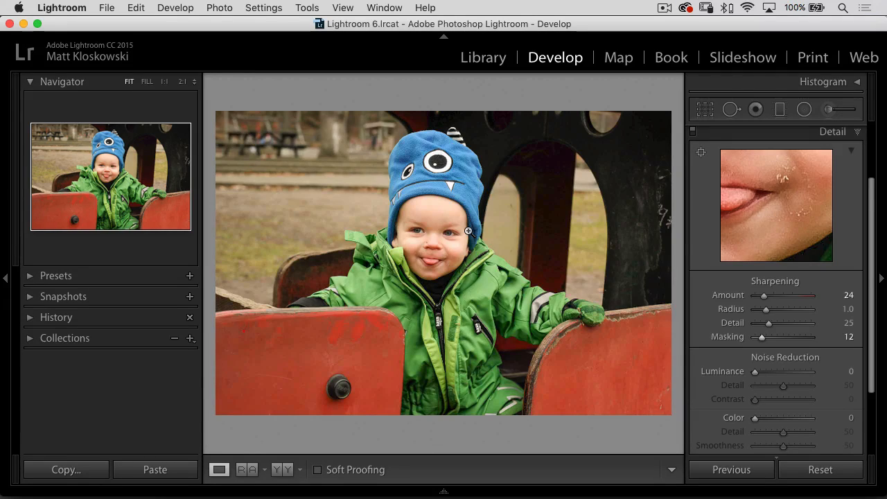
{"action": "mouse_move", "coordinate": [235, 34]}
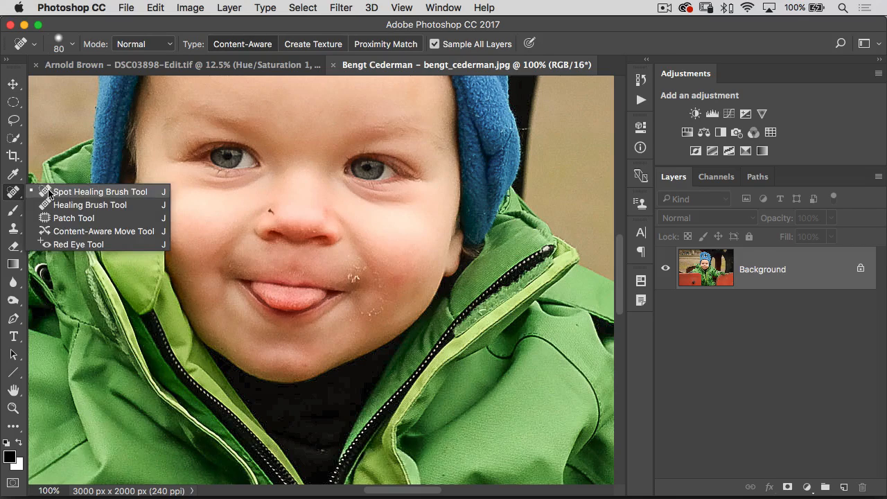
Step: Heal the food specks near the toddler's mouth with Spot Healing then the sampled Healing Brush
{"action": "left_click", "coordinate": [100, 192]}
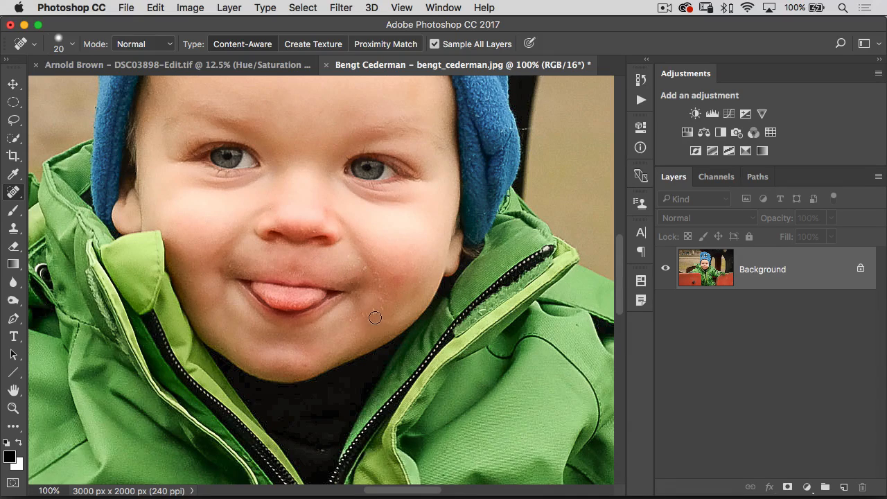
{"action": "mouse_move", "coordinate": [368, 315]}
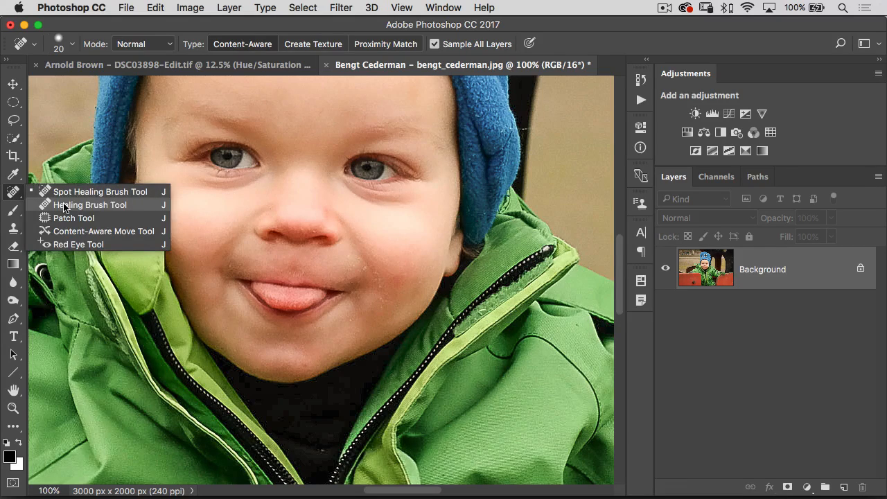
{"action": "left_click", "coordinate": [90, 205]}
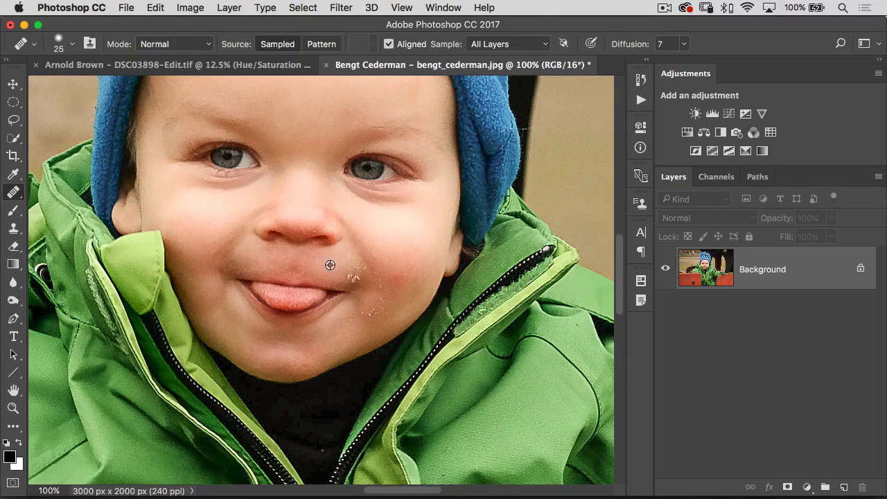
{"action": "mouse_move", "coordinate": [341, 275]}
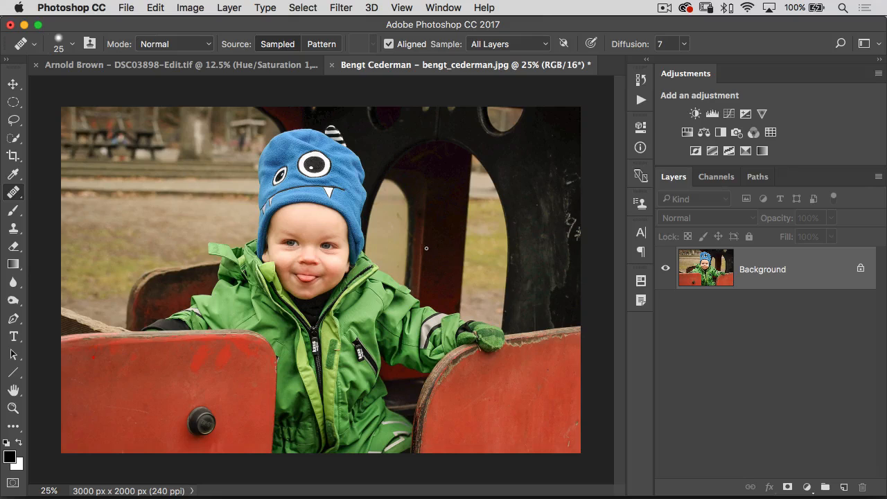
{"action": "mouse_move", "coordinate": [433, 239]}
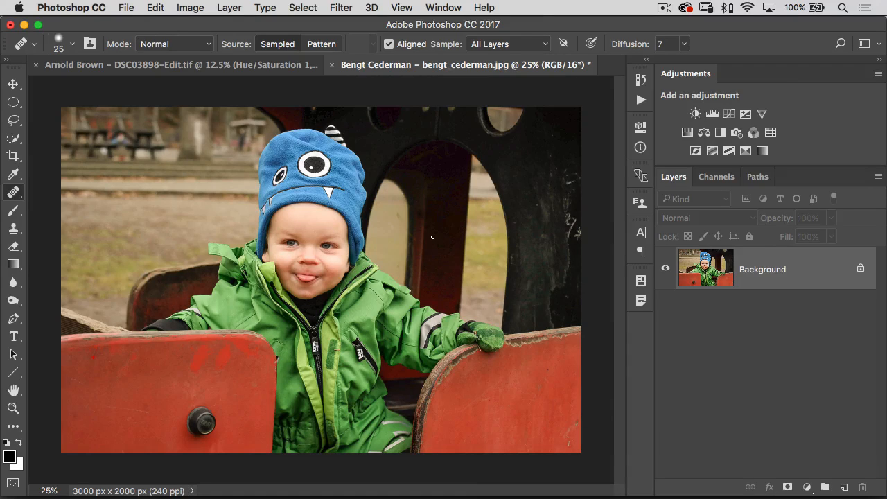
{"action": "mouse_move", "coordinate": [432, 242]}
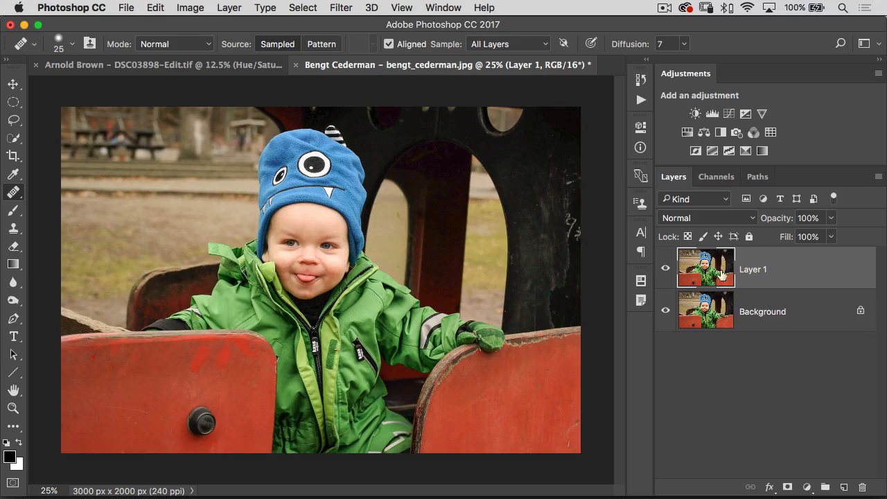
Step: Pick the Quick Selection Tool to select the toddler on the duplicate layer
{"action": "left_click", "coordinate": [13, 137]}
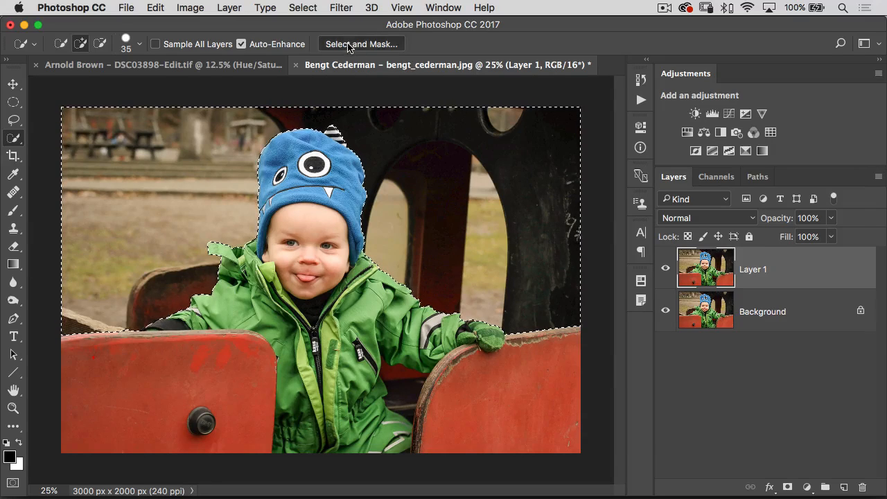
{"action": "left_click", "coordinate": [360, 43]}
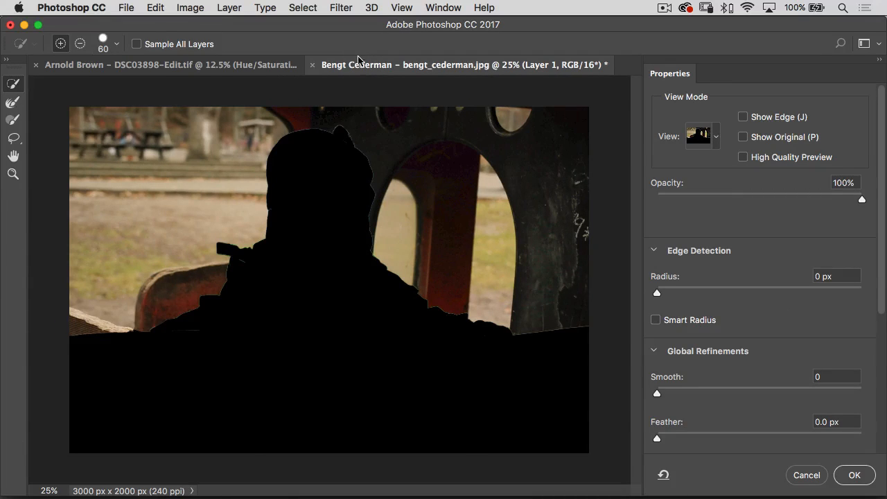
{"action": "left_click", "coordinate": [701, 135]}
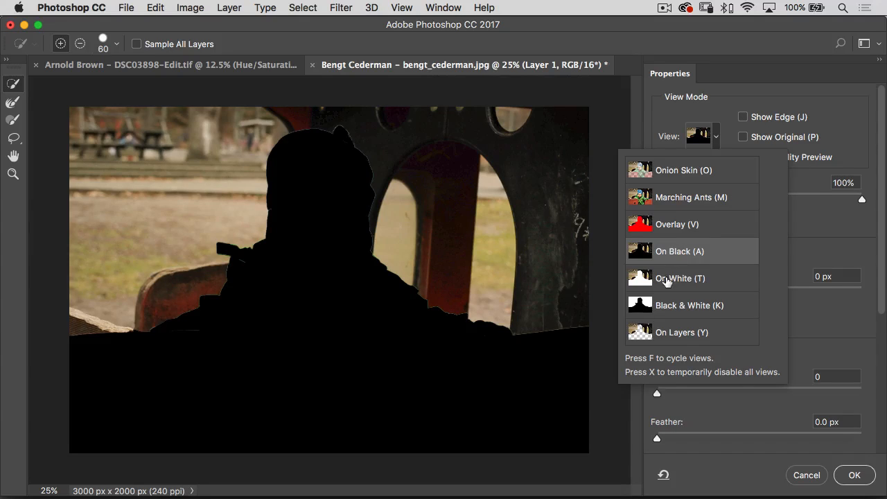
{"action": "mouse_move", "coordinate": [673, 260]}
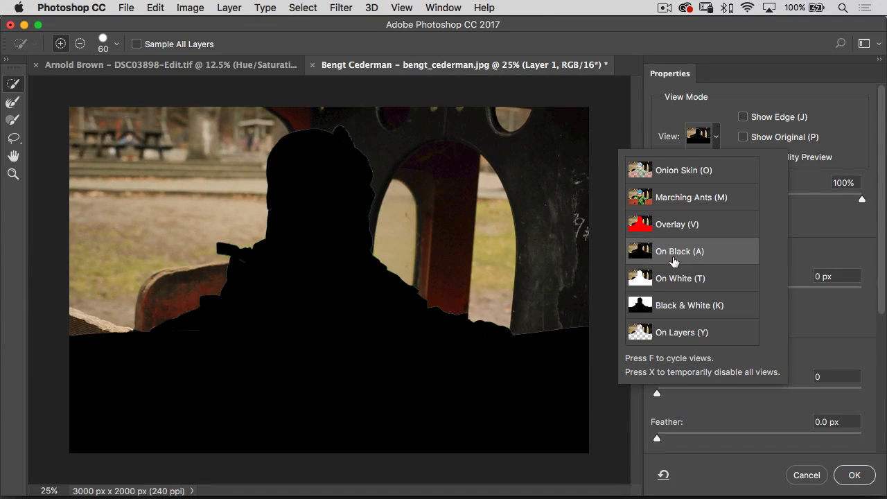
{"action": "mouse_move", "coordinate": [667, 257]}
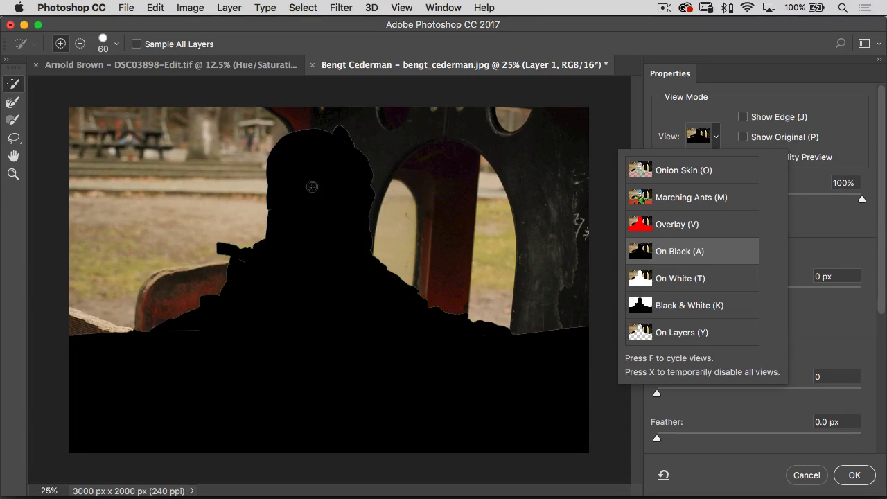
{"action": "mouse_move", "coordinate": [324, 249]}
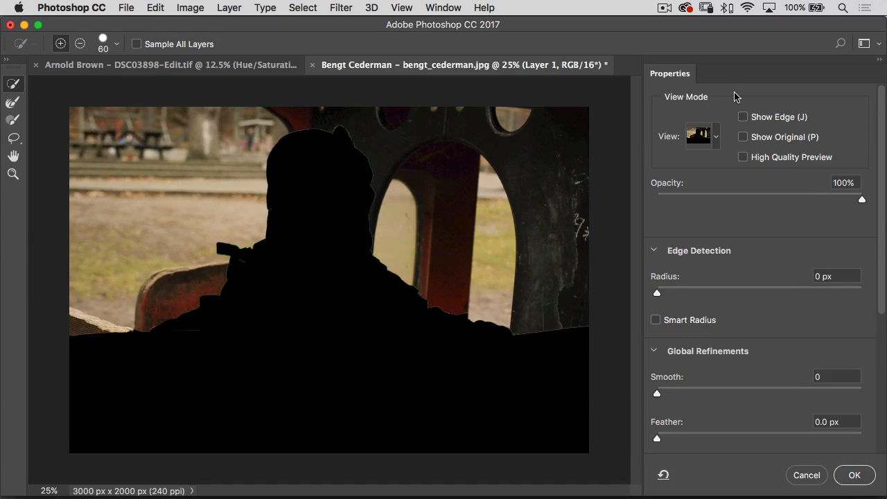
{"action": "mouse_move", "coordinate": [637, 127]}
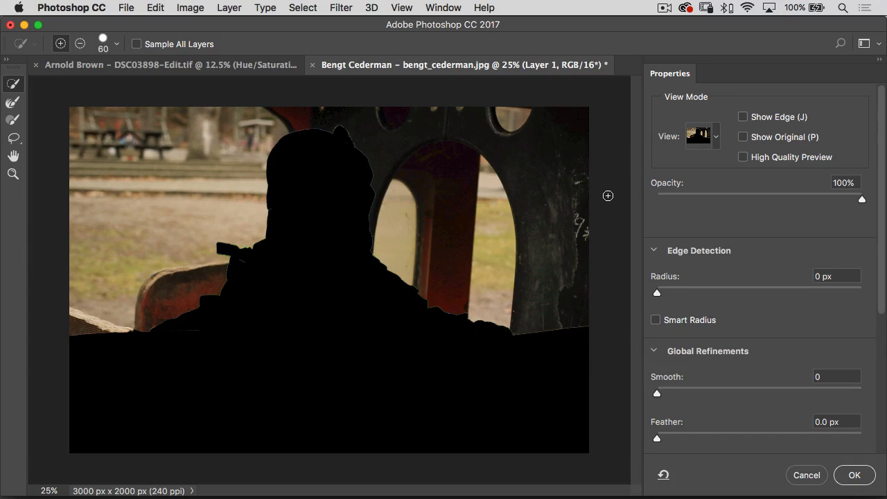
{"action": "mouse_move", "coordinate": [745, 192]}
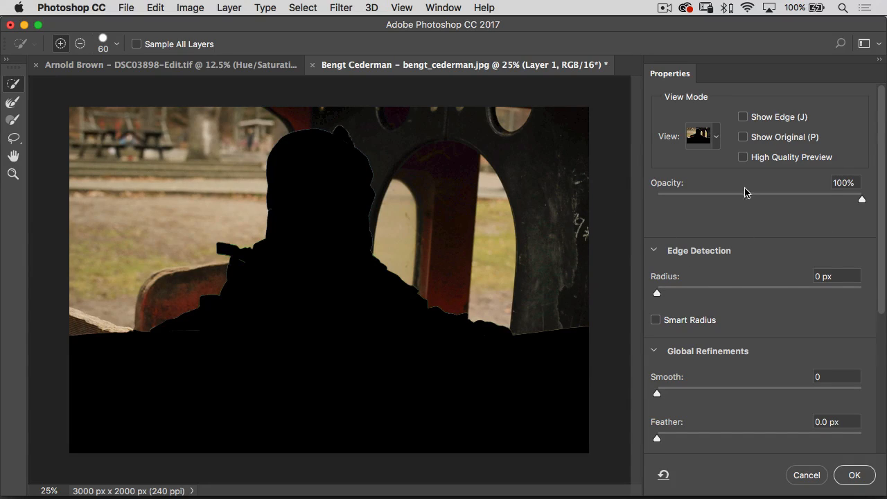
{"action": "mouse_move", "coordinate": [785, 270]}
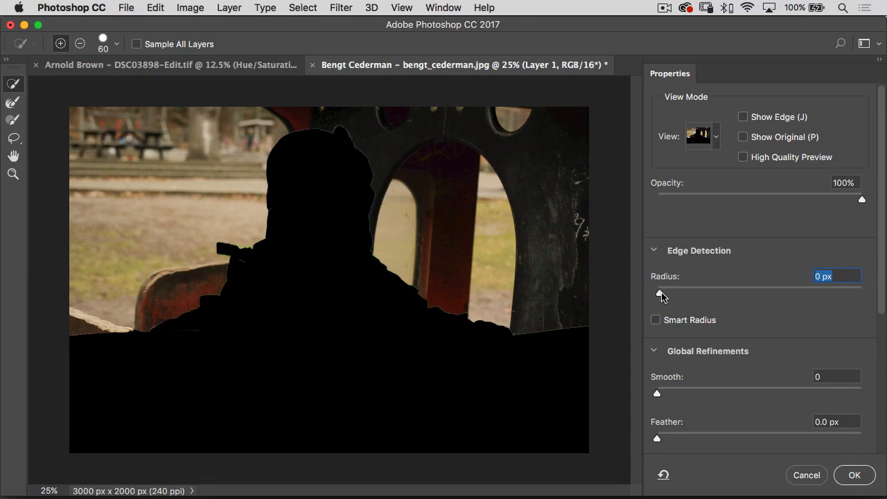
{"action": "left_click_drag", "start_coordinate": [658, 292], "coordinate": [674, 292]}
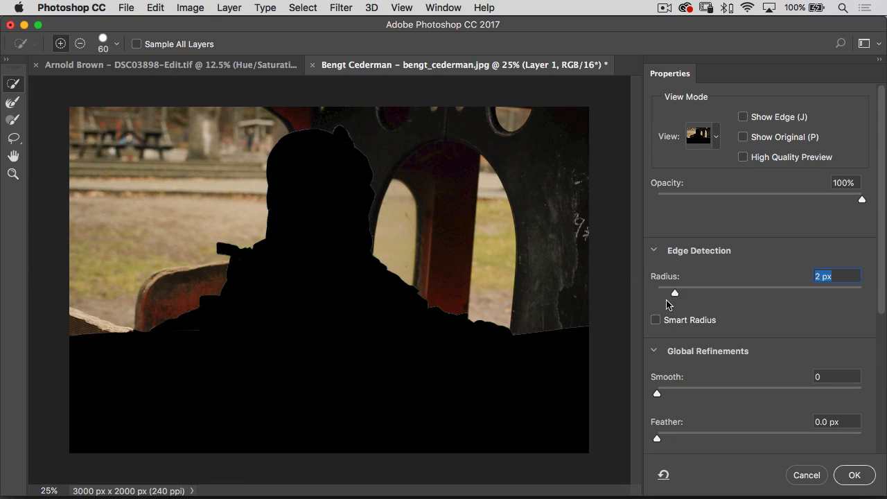
{"action": "left_click_drag", "start_coordinate": [673, 293], "coordinate": [692, 293]}
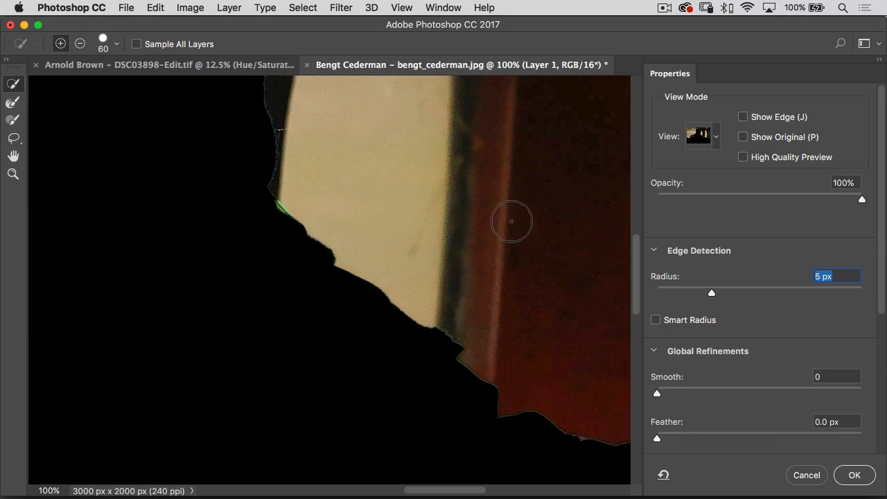
{"action": "left_click", "coordinate": [742, 137]}
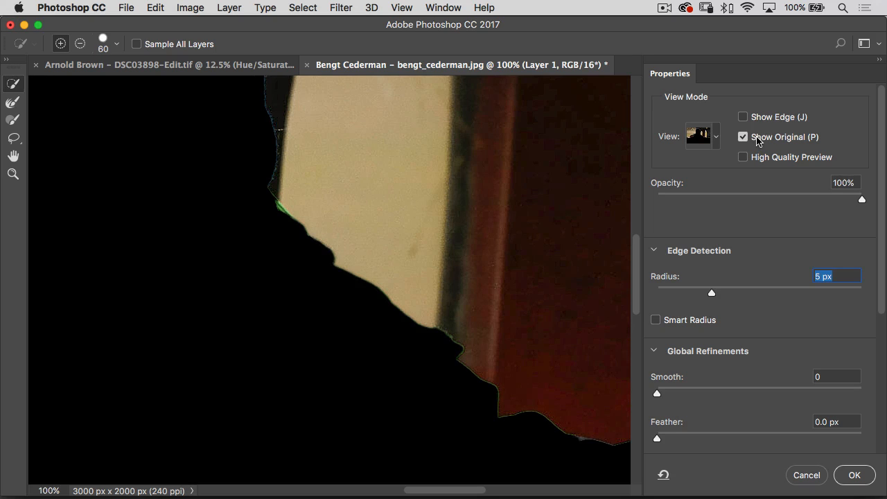
{"action": "left_click", "coordinate": [742, 137]}
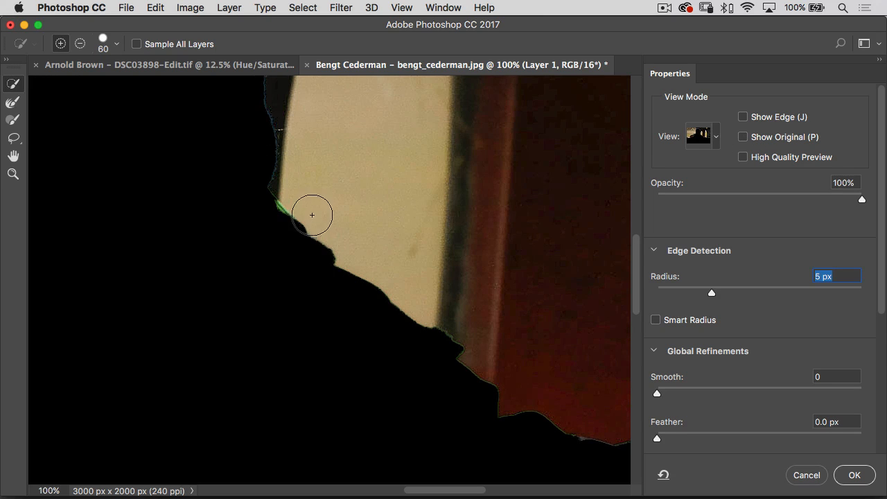
{"action": "mouse_move", "coordinate": [232, 193]}
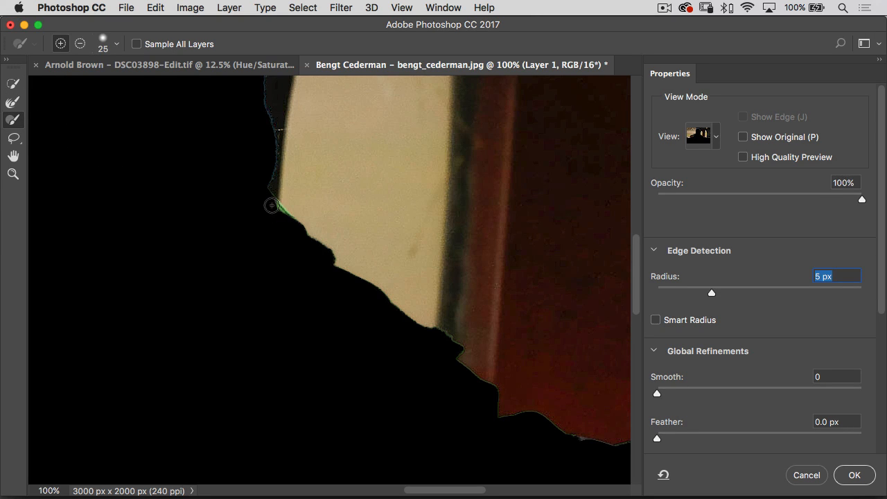
{"action": "mouse_move", "coordinate": [288, 197]}
{"action": "type", "text": "0"}
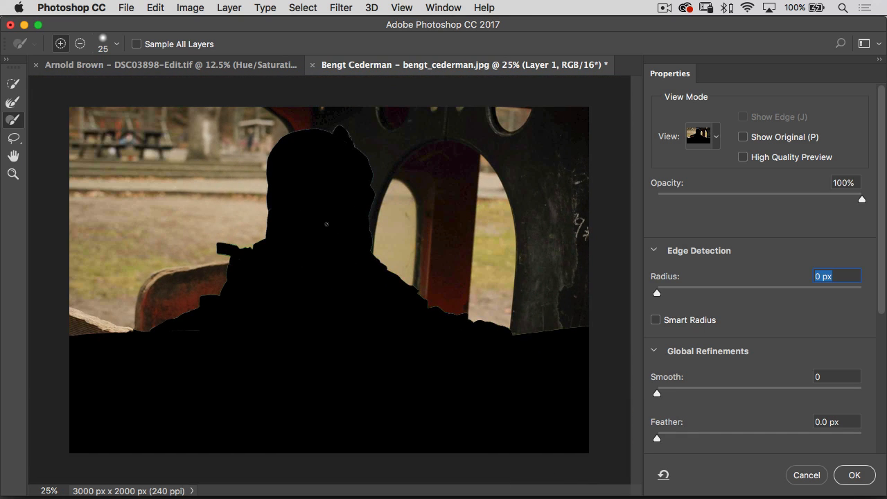
{"action": "scroll", "scroll_direction": "down", "scroll_amount": 3}
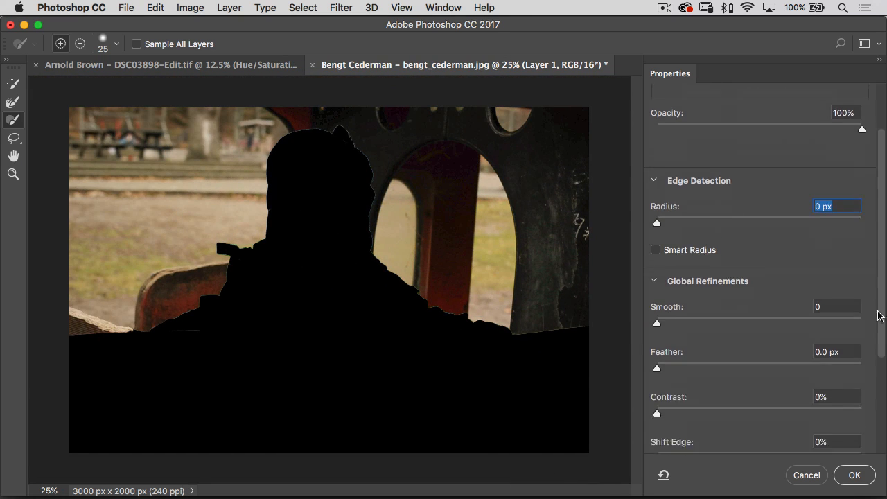
{"action": "scroll", "scroll_direction": "down", "scroll_amount": 3}
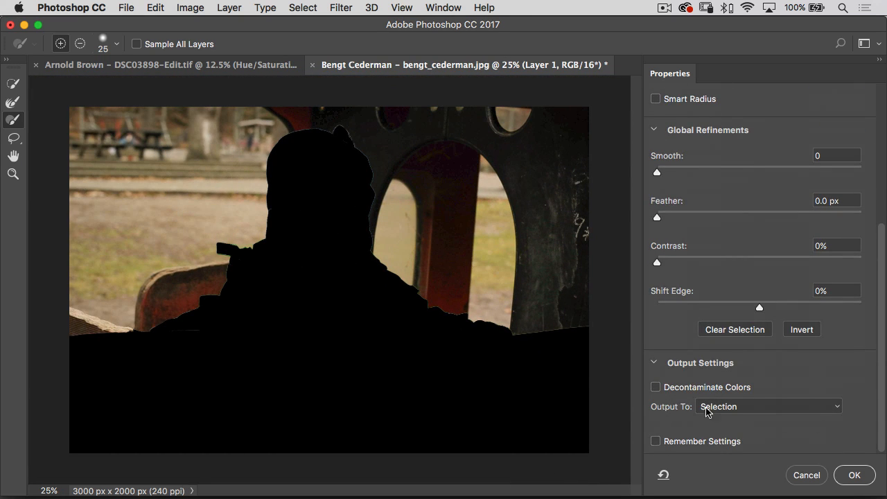
{"action": "mouse_move", "coordinate": [796, 438]}
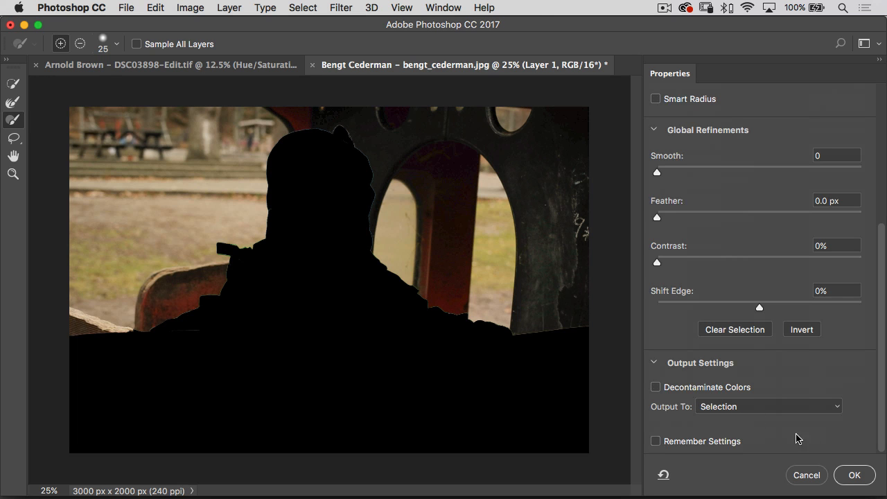
Step: Apply the refined background selection from Select and Mask onto Layer 1
{"action": "left_click", "coordinate": [853, 474]}
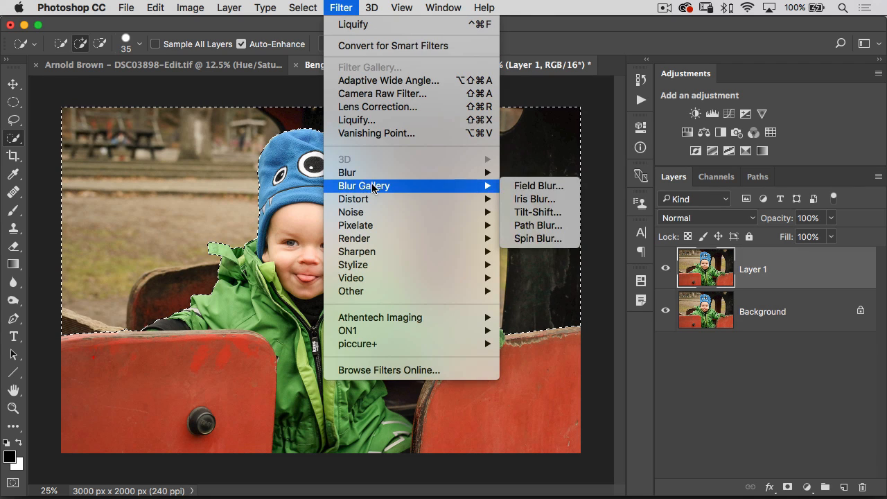
{"action": "mouse_move", "coordinate": [538, 186]}
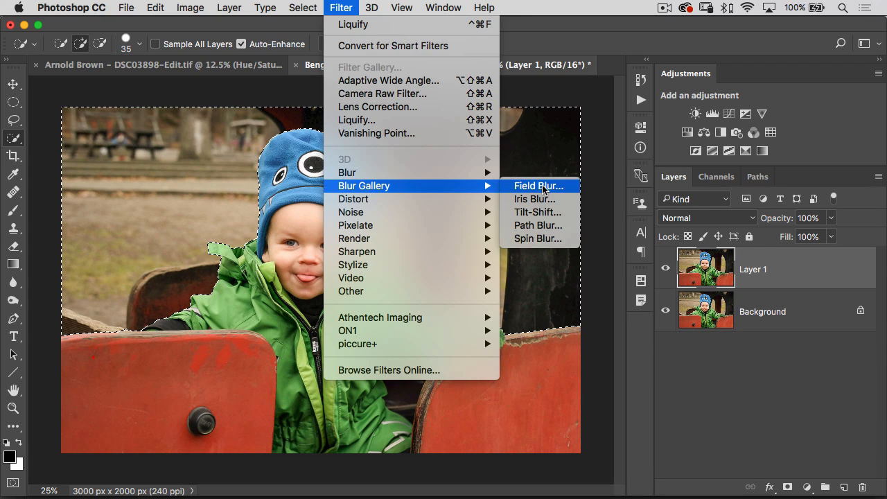
{"action": "mouse_move", "coordinate": [530, 187]}
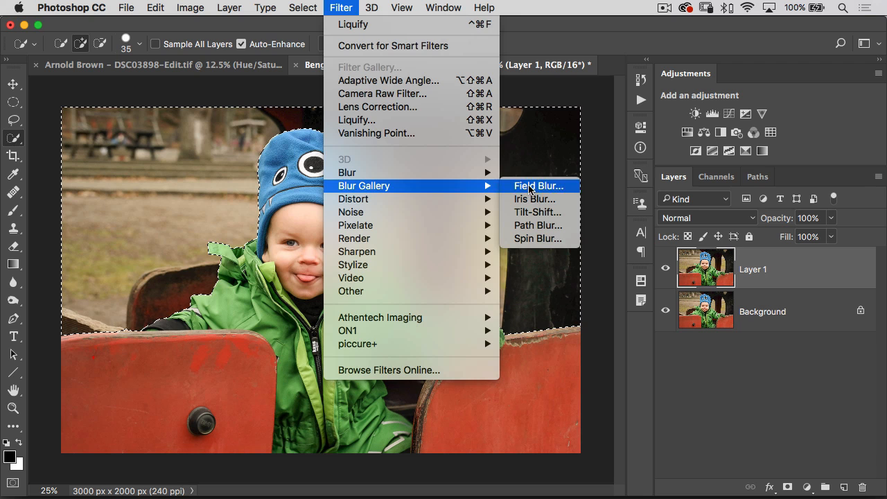
Step: Start a Field Blur on the background and test strengths from 29 px up to 232 px
{"action": "left_click", "coordinate": [539, 186]}
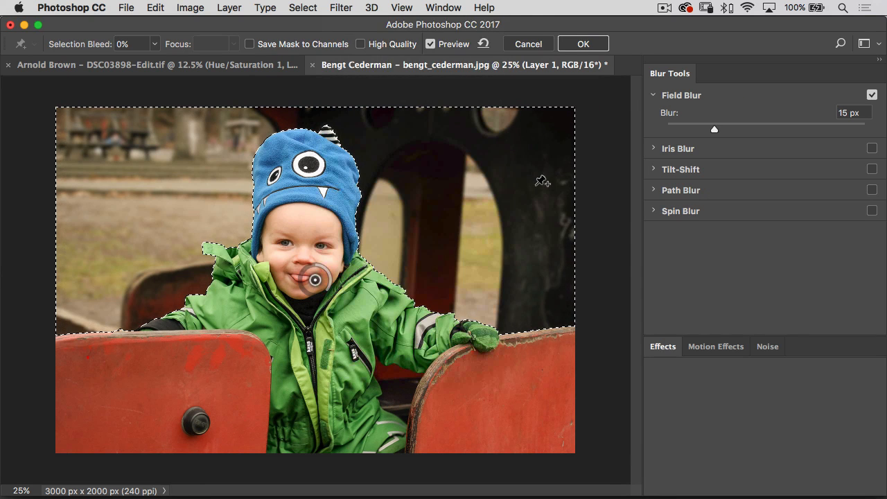
{"action": "left_click_drag", "start_coordinate": [713, 130], "coordinate": [737, 130]}
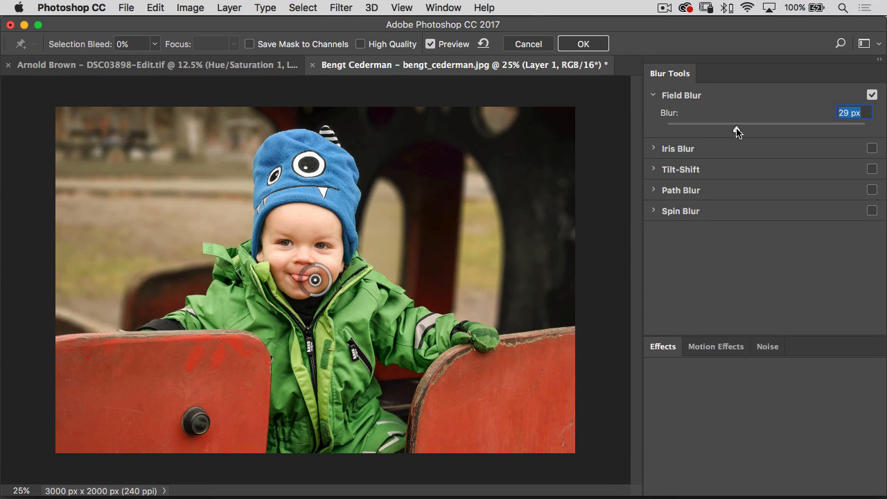
{"action": "left_click_drag", "start_coordinate": [727, 122], "coordinate": [755, 121]}
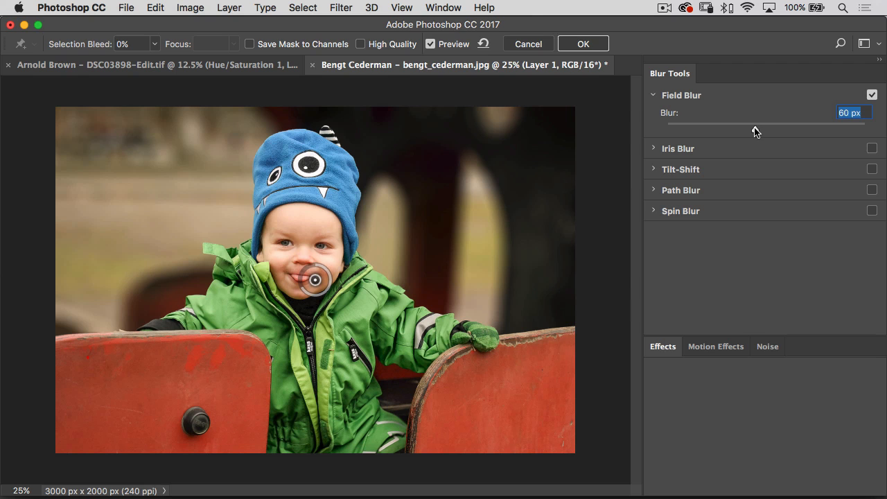
{"action": "left_click_drag", "start_coordinate": [764, 130], "coordinate": [807, 130]}
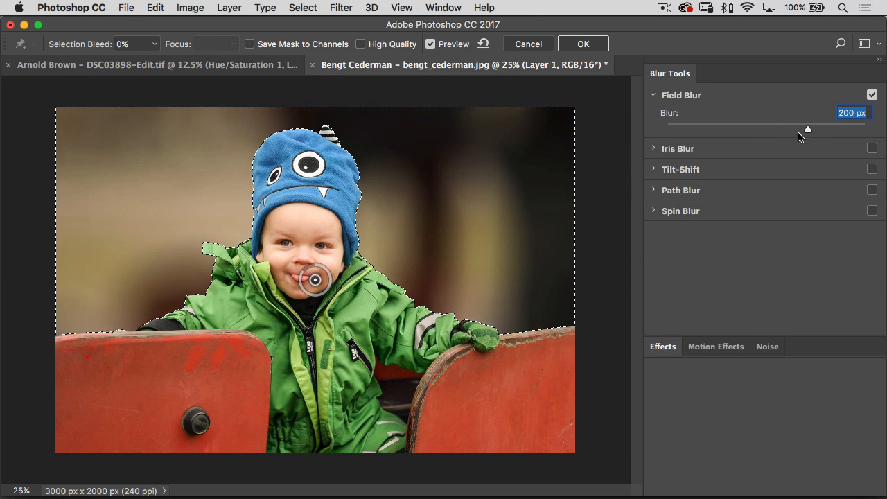
{"action": "left_click_drag", "start_coordinate": [806, 130], "coordinate": [820, 130]}
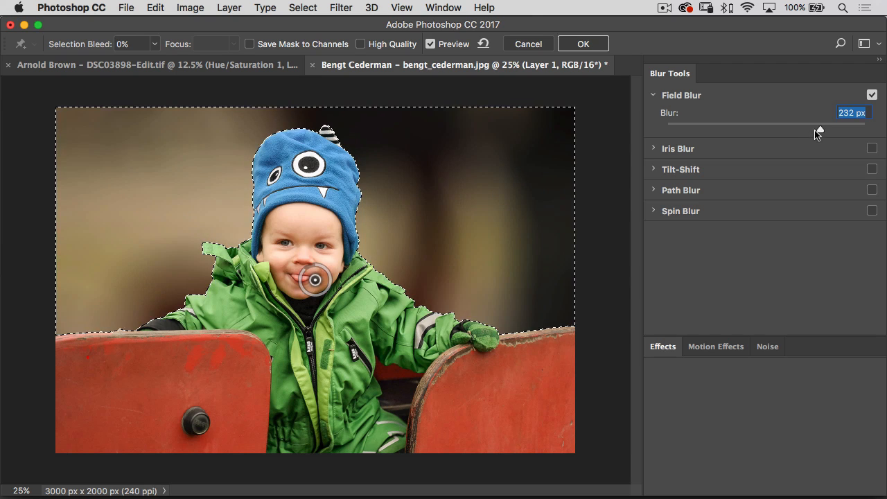
{"action": "left_click_drag", "start_coordinate": [820, 131], "coordinate": [735, 130]}
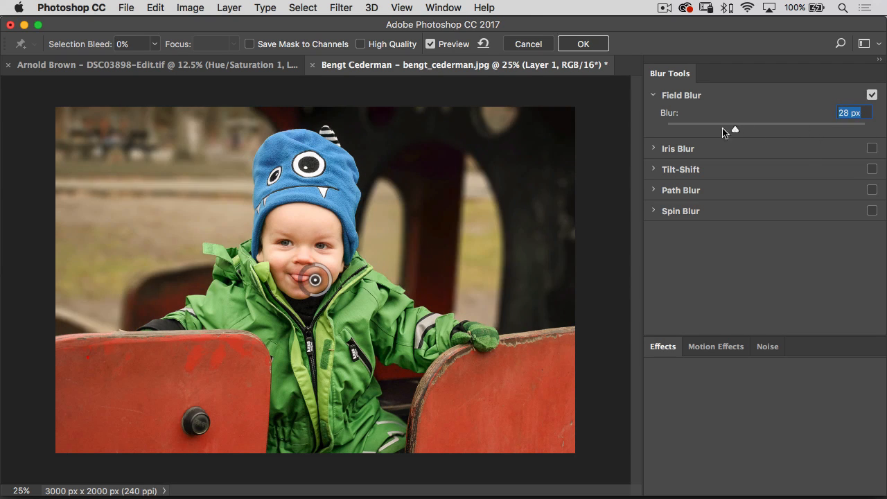
Step: Settle the background Field Blur at about 87 px and apply it
{"action": "left_click_drag", "start_coordinate": [734, 130], "coordinate": [765, 130]}
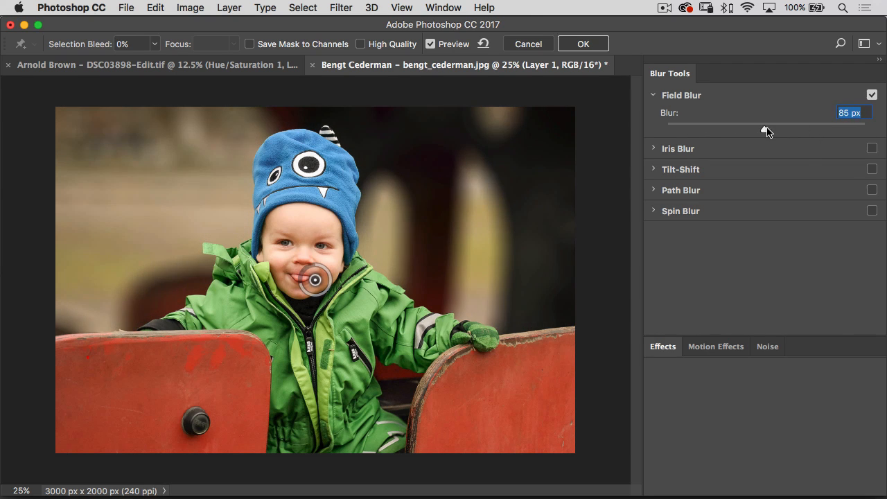
{"action": "left_click_drag", "start_coordinate": [764, 130], "coordinate": [759, 130]}
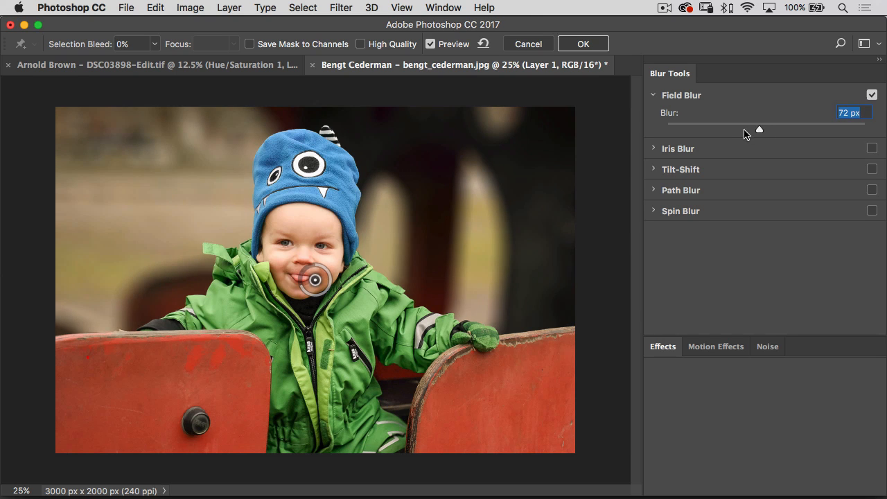
{"action": "left_click", "coordinate": [155, 197]}
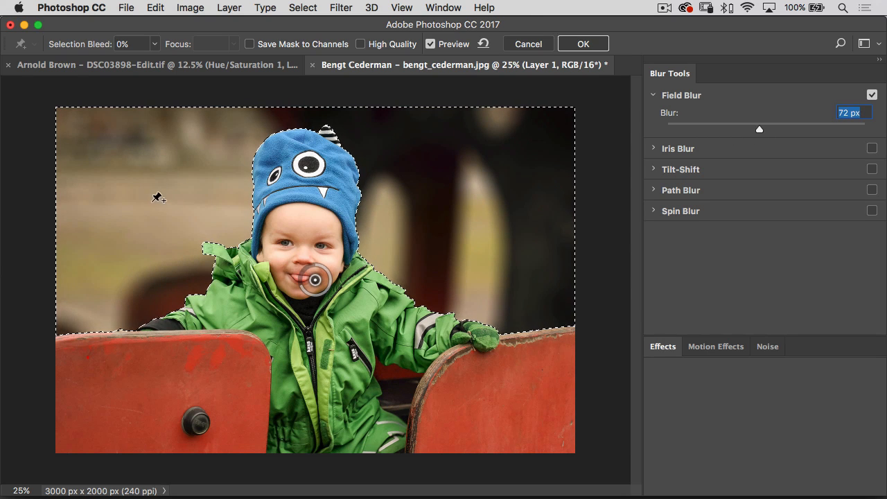
{"action": "mouse_move", "coordinate": [153, 180]}
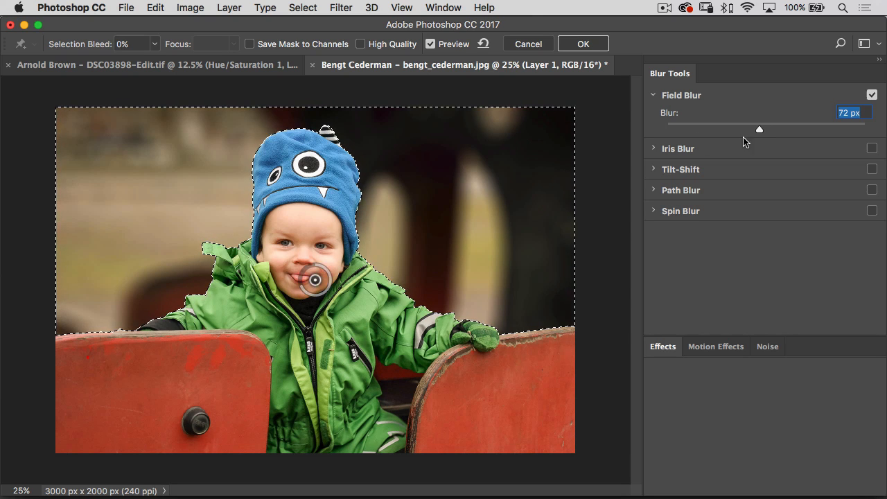
{"action": "left_click_drag", "start_coordinate": [759, 131], "coordinate": [762, 130]}
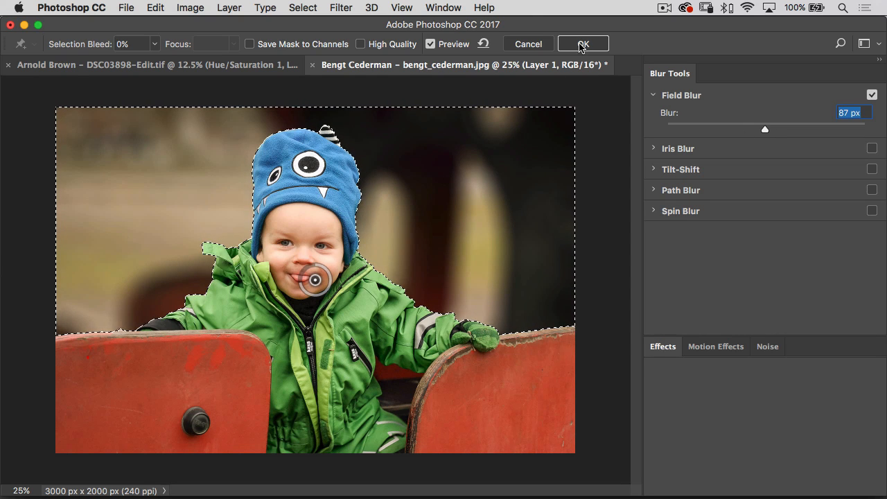
{"action": "left_click", "coordinate": [582, 43]}
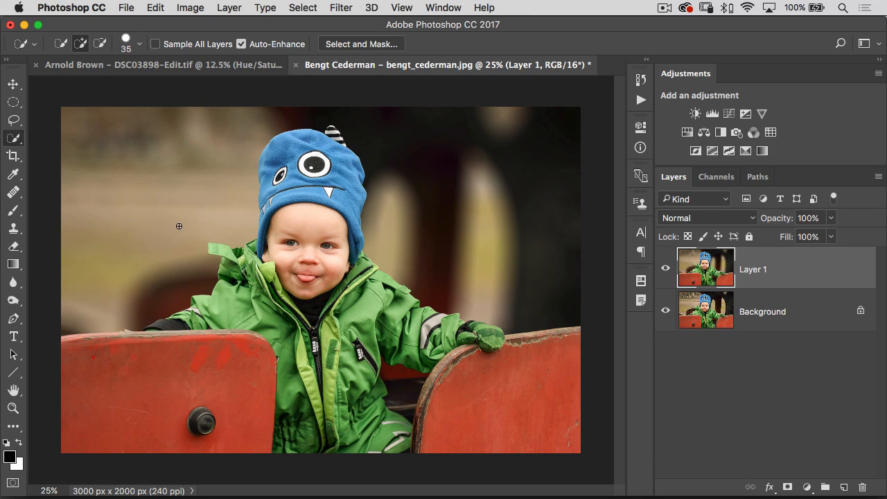
{"action": "mouse_move", "coordinate": [263, 252]}
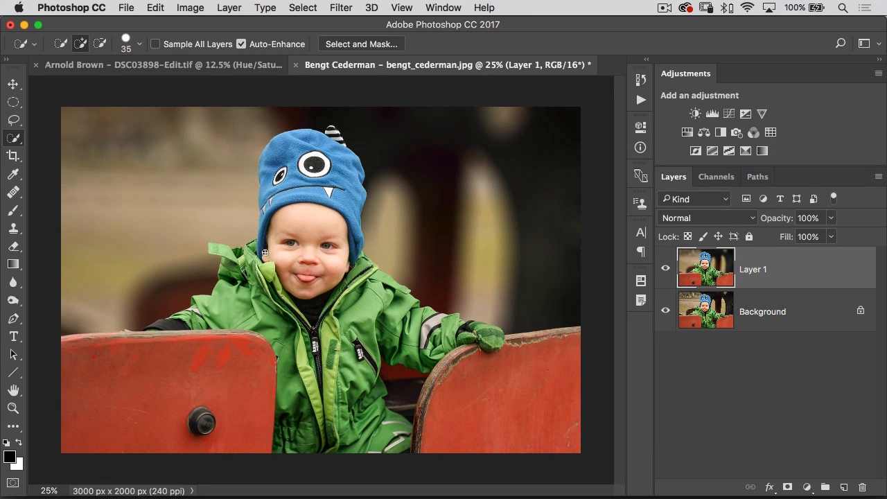
{"action": "mouse_move", "coordinate": [401, 396]}
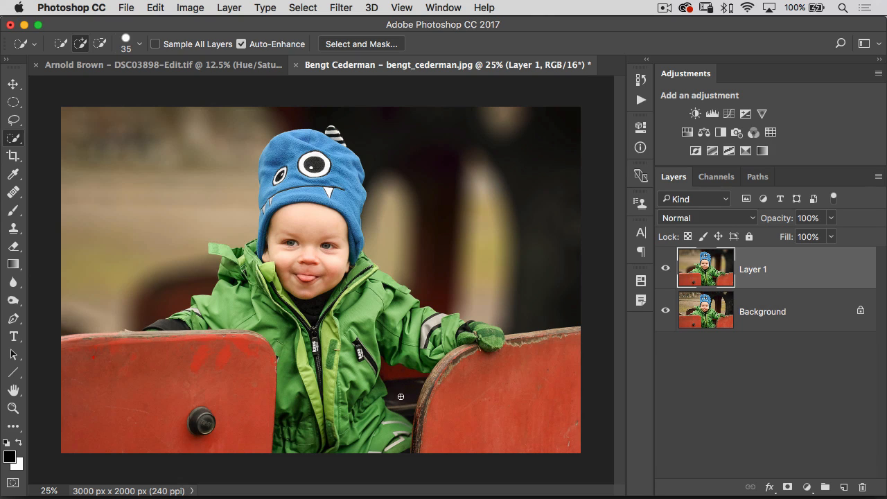
{"action": "mouse_move", "coordinate": [406, 385]}
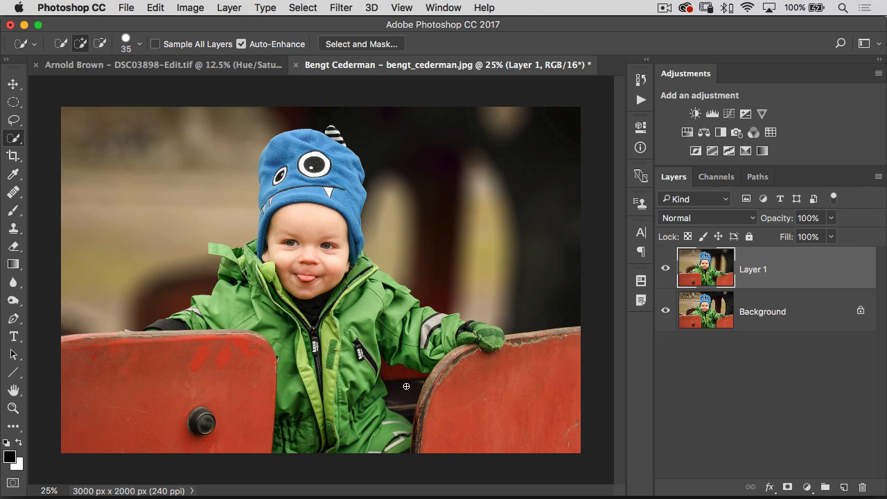
{"action": "mouse_move", "coordinate": [397, 382]}
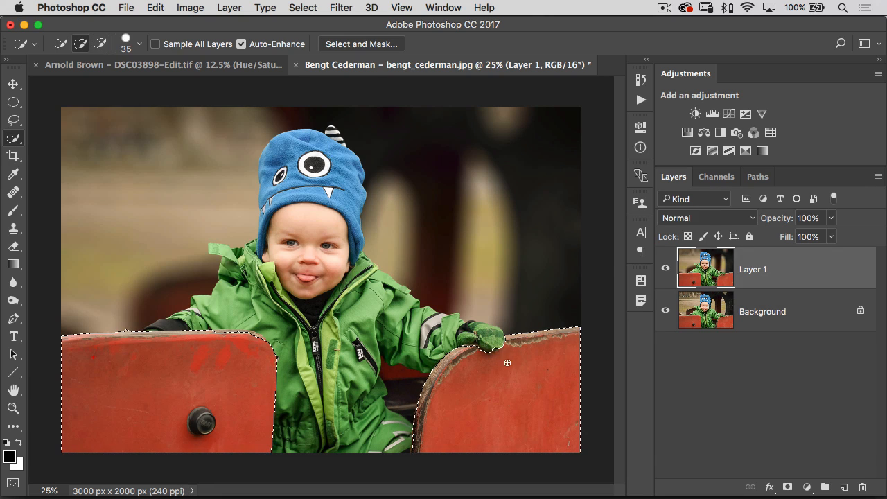
Step: Select both red foreground walls, refine in Select and Mask, and confirm the selection
{"action": "left_click", "coordinate": [523, 337]}
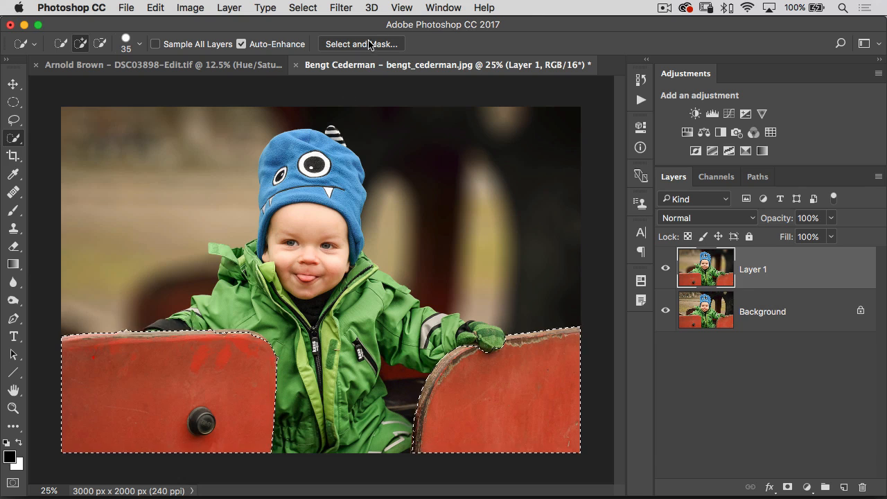
{"action": "left_click", "coordinate": [360, 43]}
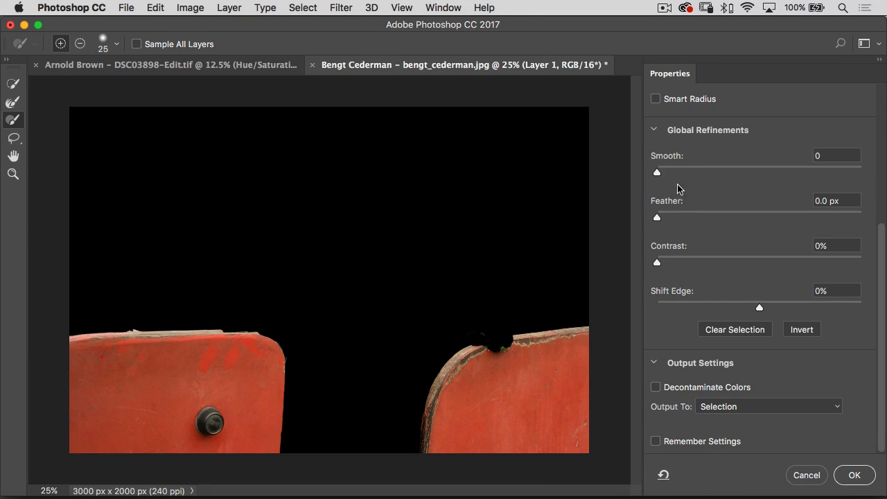
{"action": "mouse_move", "coordinate": [806, 477]}
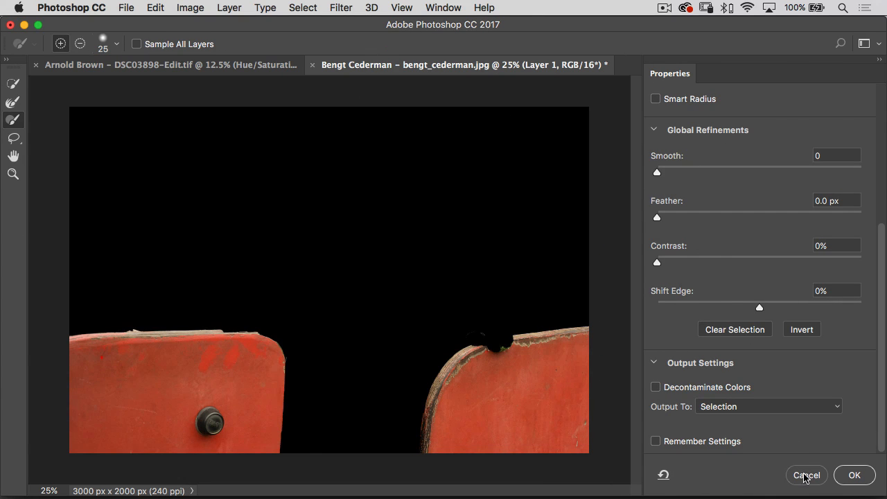
{"action": "left_click", "coordinate": [341, 9]}
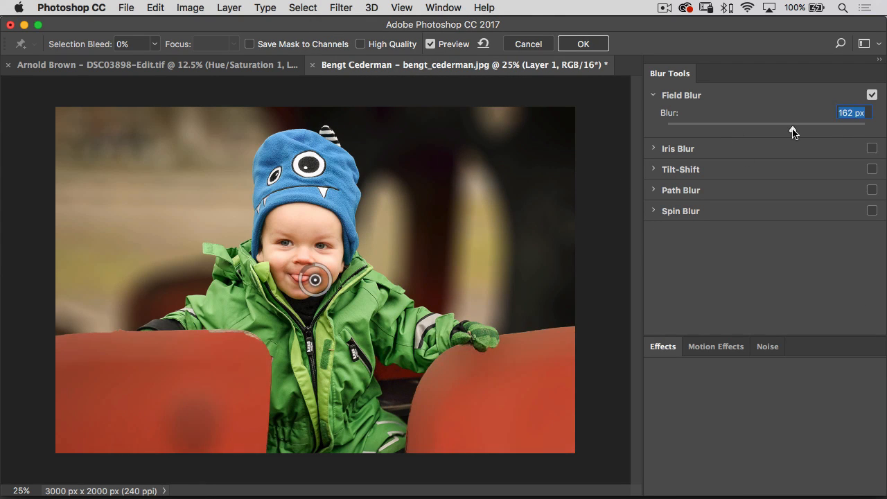
Step: Lower the Field Blur on the red walls to a gentle 13 px
{"action": "left_click_drag", "start_coordinate": [795, 130], "coordinate": [751, 130]}
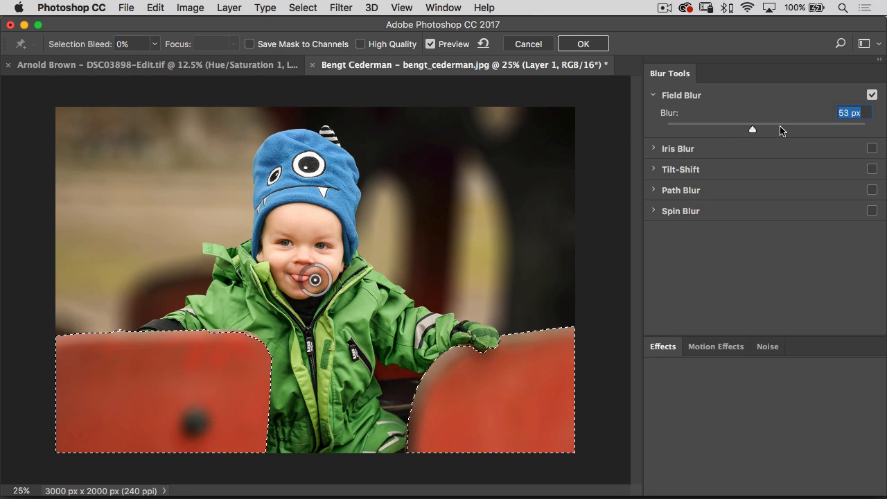
{"action": "left_click_drag", "start_coordinate": [751, 130], "coordinate": [731, 131]}
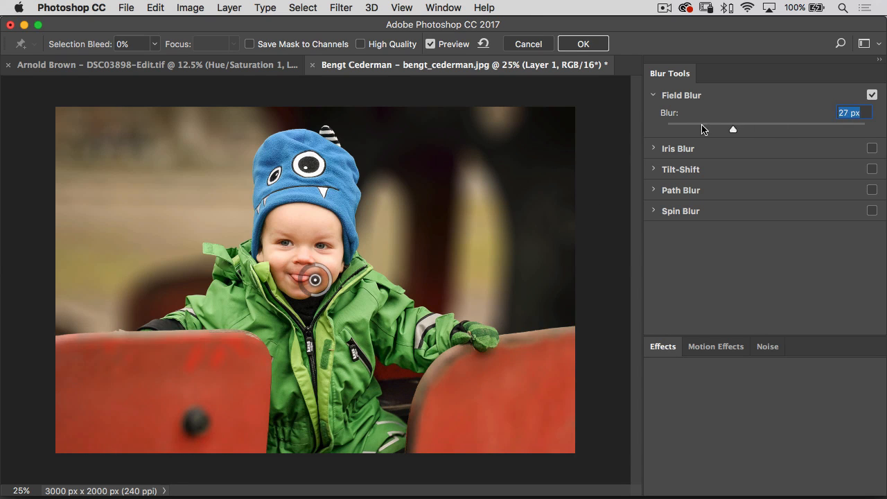
{"action": "left_click_drag", "start_coordinate": [731, 130], "coordinate": [711, 131]}
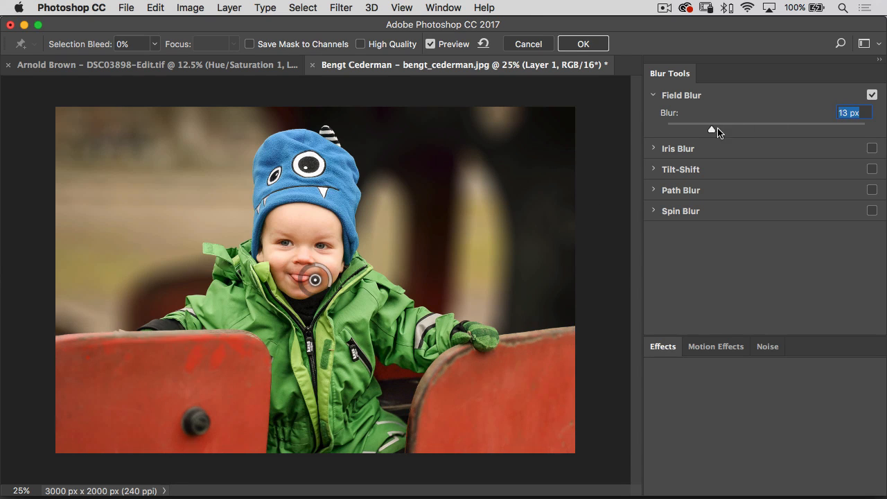
{"action": "left_click_drag", "start_coordinate": [712, 131], "coordinate": [729, 130]}
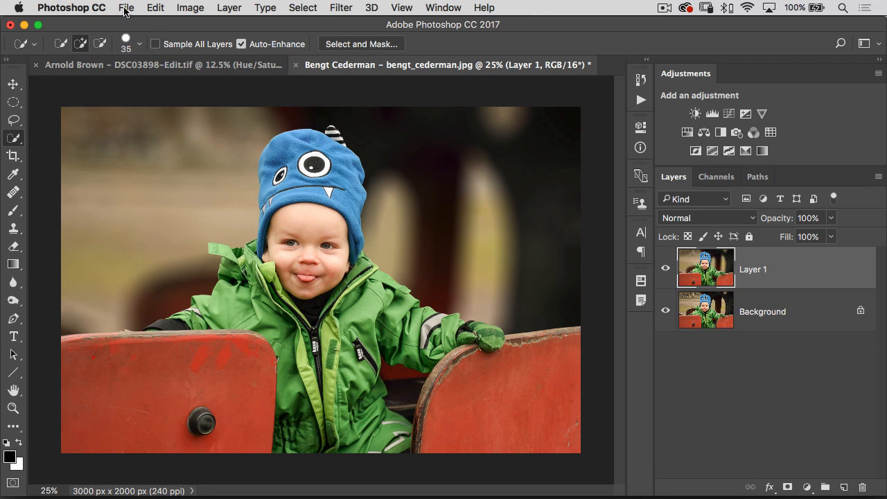
Step: Save the retouched portrait from Photoshop so it returns to Lightroom's Develop view
{"action": "left_click", "coordinate": [126, 8]}
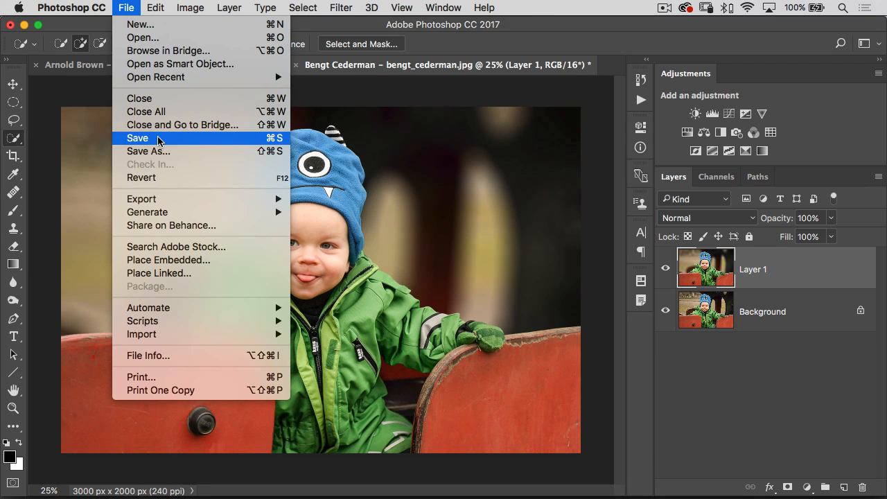
{"action": "left_click", "coordinate": [137, 139]}
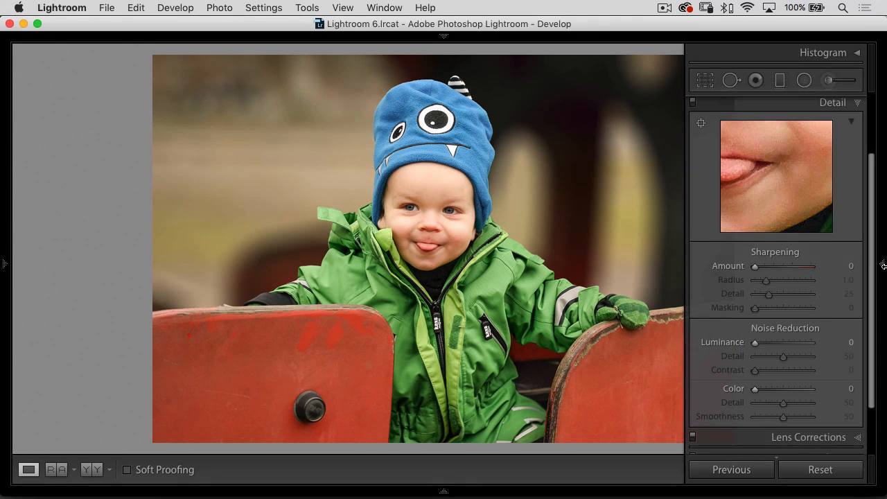
Step: Add a post-crop vignette of -37 with midpoint 2, then convert the portrait to black and white
{"action": "scroll", "scroll_direction": "down", "scroll_amount": 3}
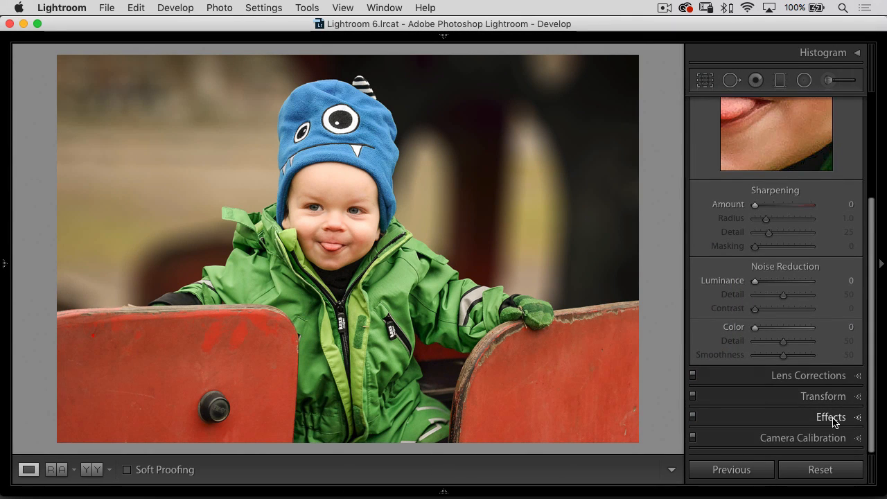
{"action": "left_click", "coordinate": [831, 416]}
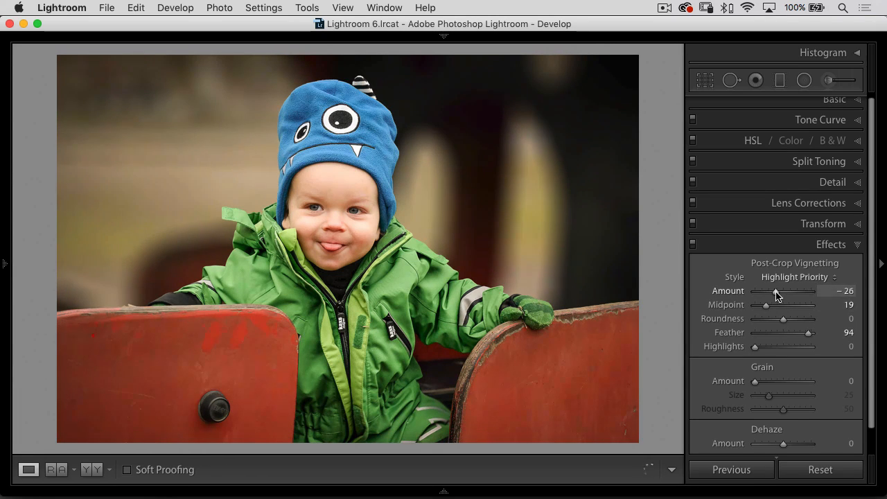
{"action": "left_click_drag", "start_coordinate": [765, 291], "coordinate": [781, 291]}
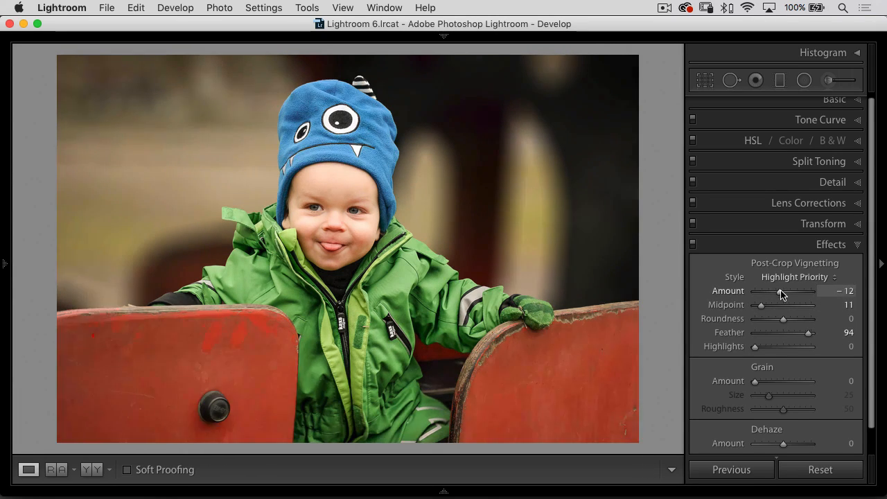
{"action": "left_click_drag", "start_coordinate": [781, 291], "coordinate": [773, 291]}
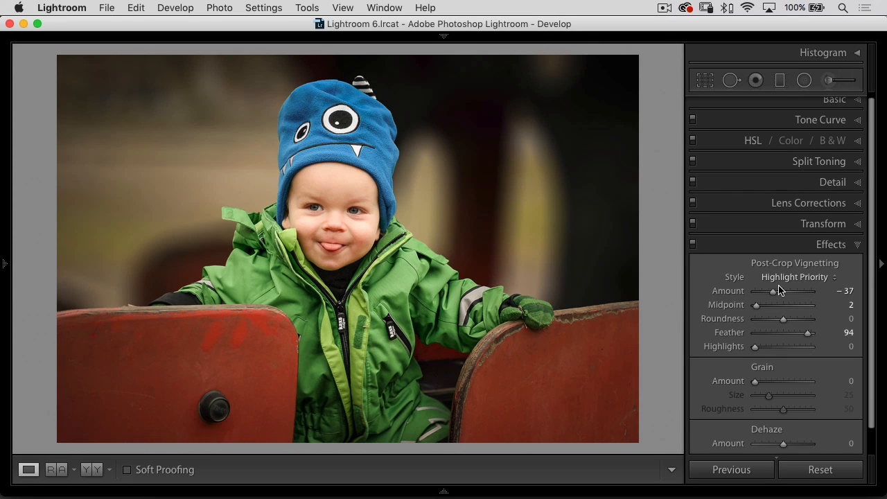
{"action": "left_click", "coordinate": [843, 141]}
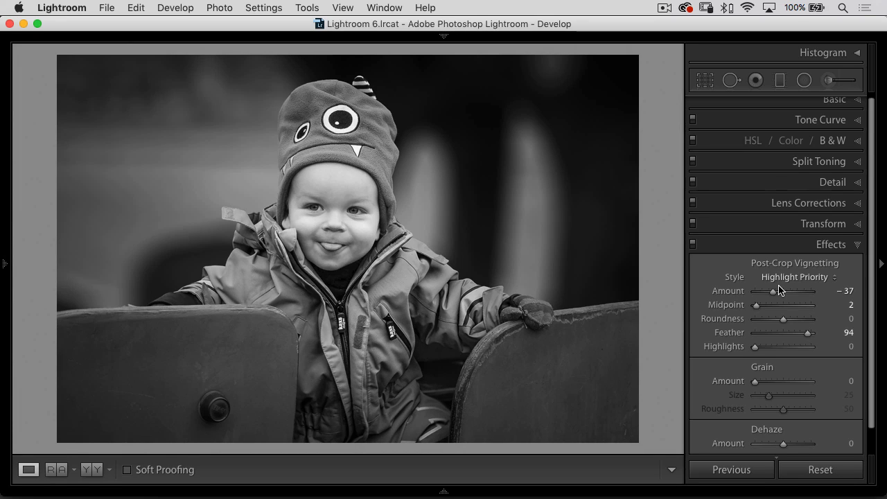
{"action": "mouse_move", "coordinate": [398, 211]}
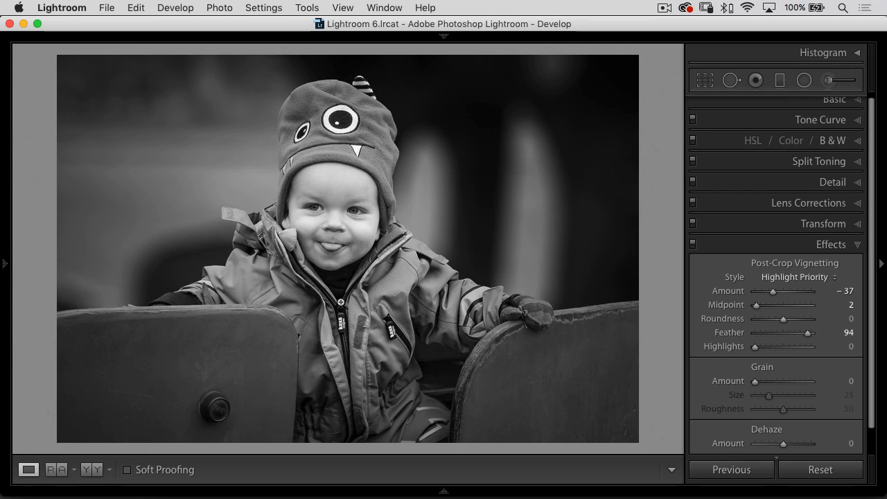
{"action": "mouse_move", "coordinate": [332, 230]}
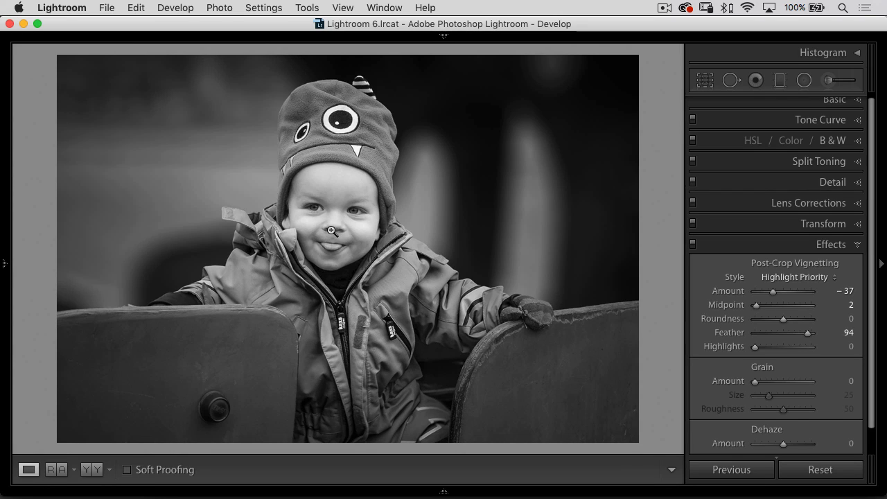
Step: Split-tone the shadows with a warm sepia hue around 24 at saturation about 19
{"action": "left_click", "coordinate": [820, 163]}
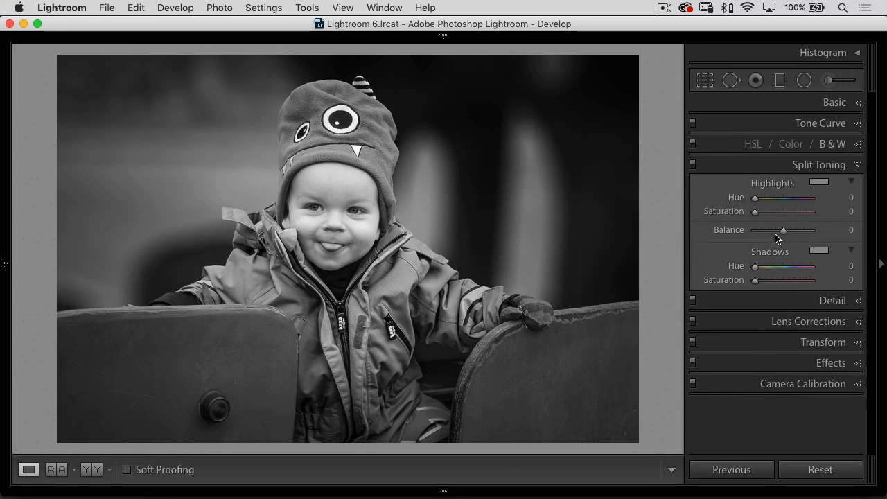
{"action": "left_click_drag", "start_coordinate": [777, 279], "coordinate": [762, 279]}
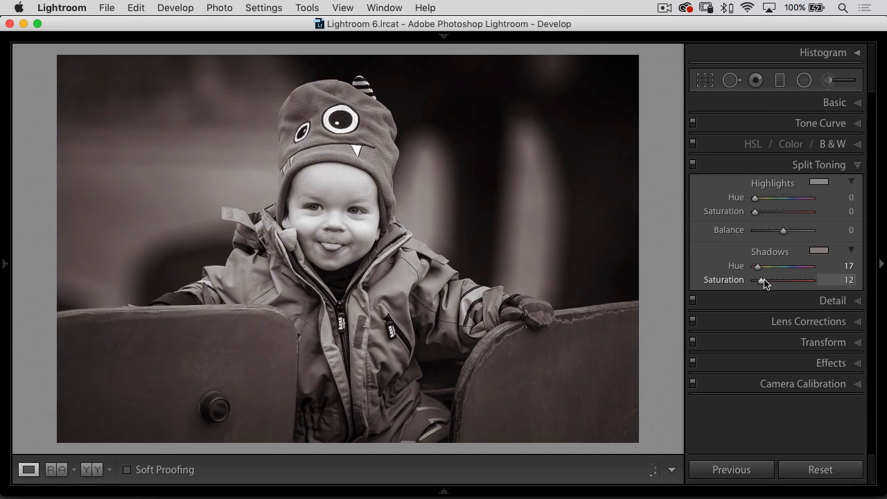
{"action": "left_click_drag", "start_coordinate": [756, 266], "coordinate": [769, 266]}
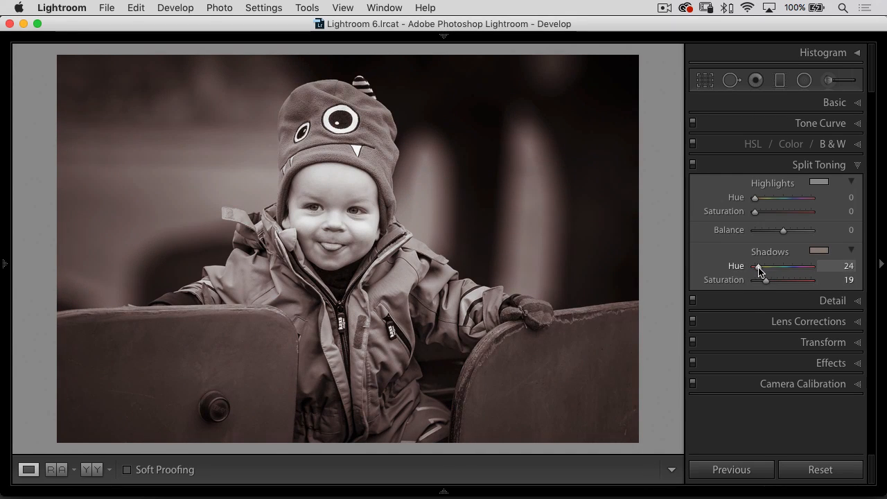
{"action": "left_click_drag", "start_coordinate": [787, 279], "coordinate": [759, 279]}
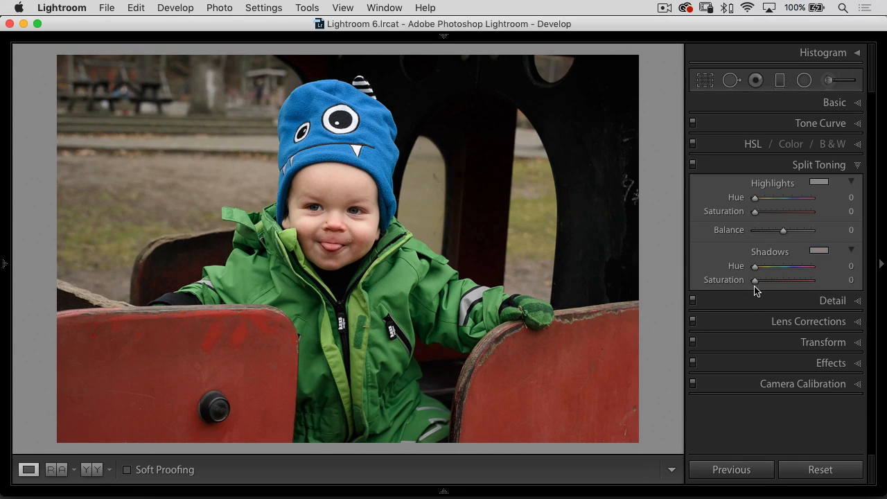
Step: Show the finished portrait full screen against black
{"action": "key", "text": "f"}
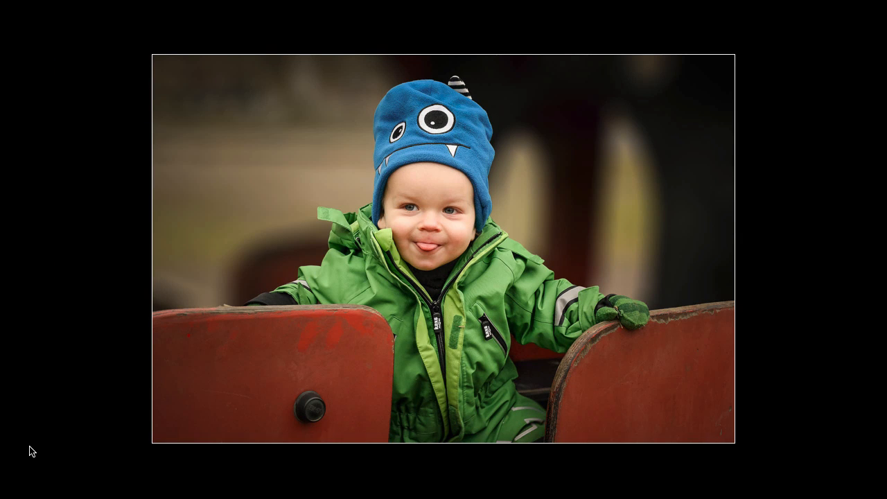